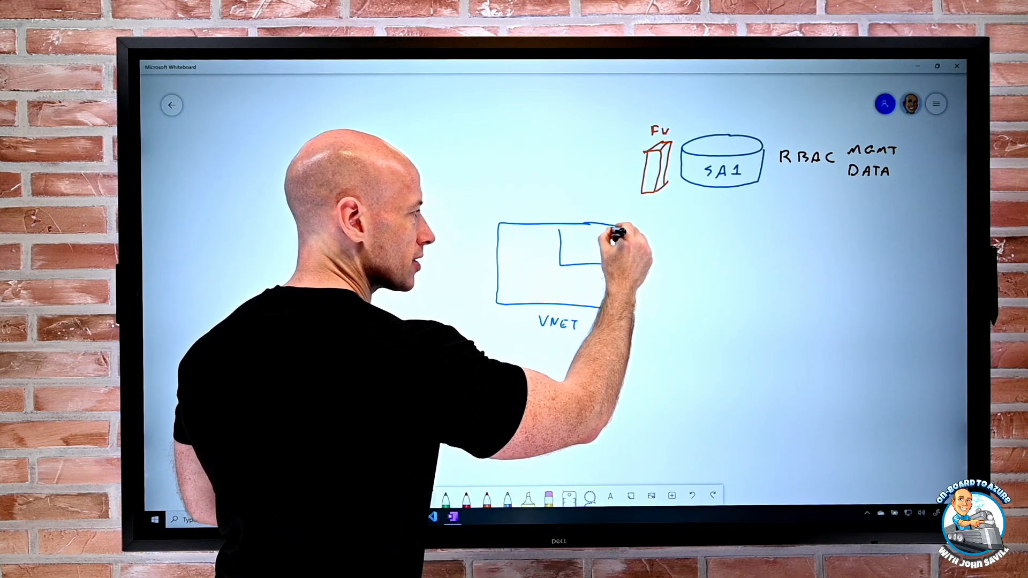
Draw the subnet outline inside the VNET box on the whiteboard
{"action": "left_click_drag", "start_coordinate": [557, 230], "coordinate": [622, 302]}
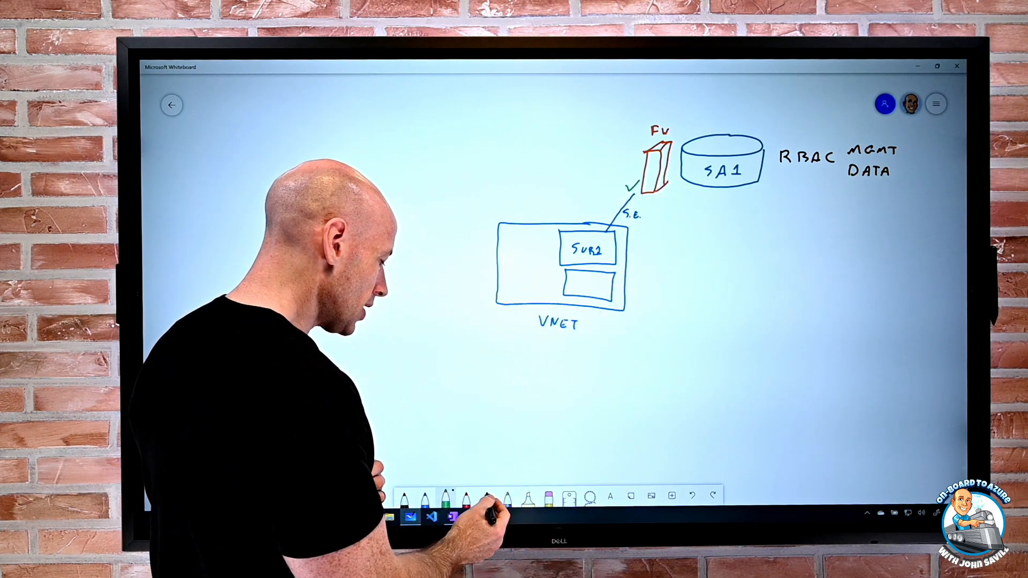
{"action": "left_click", "coordinate": [465, 500]}
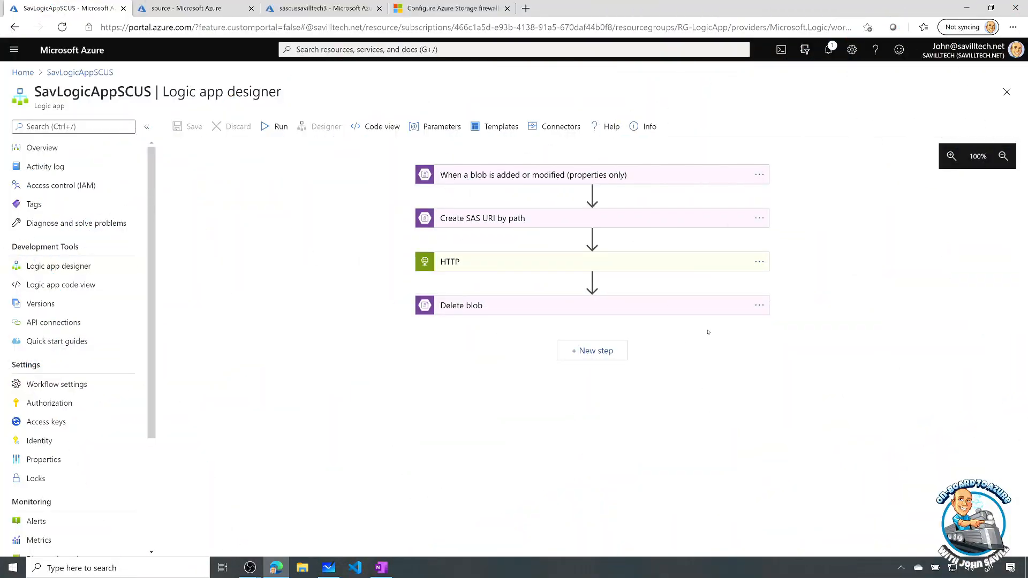
{"action": "mouse_move", "coordinate": [871, 158]}
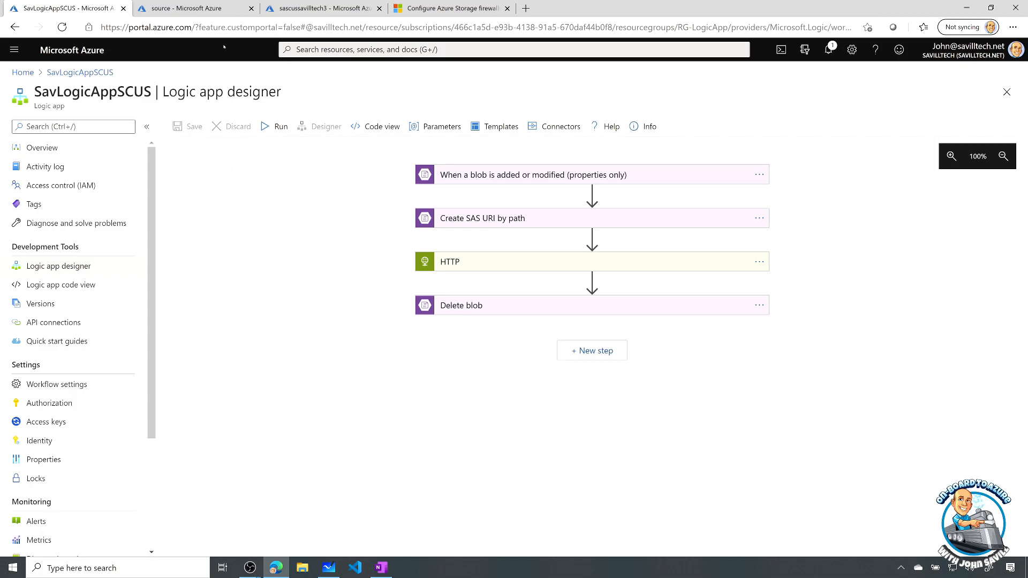
Open sascussavilltech3's Networking page and scroll to the allowed resource instances
{"action": "left_click", "coordinate": [321, 8]}
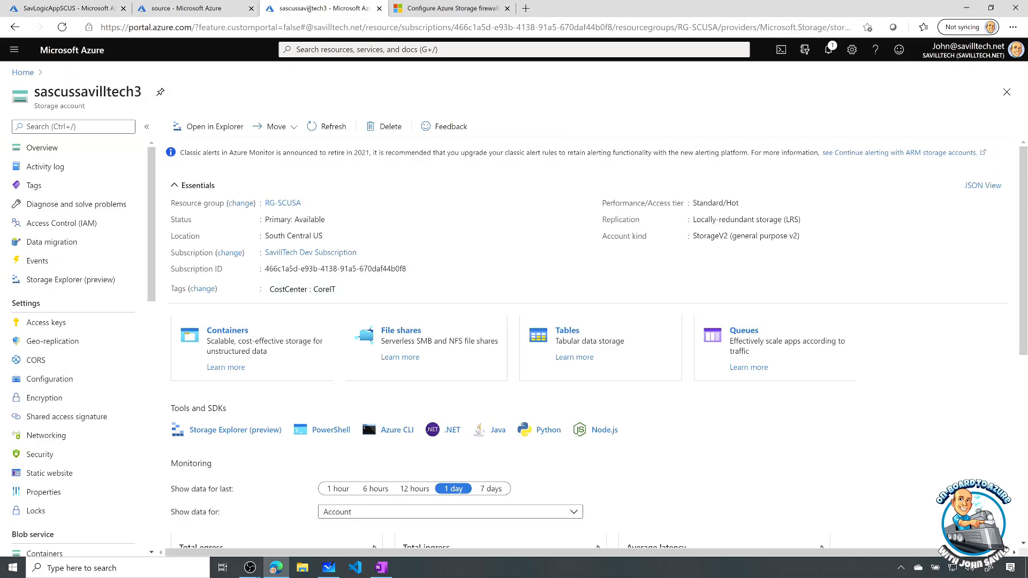
{"action": "mouse_move", "coordinate": [60, 405]}
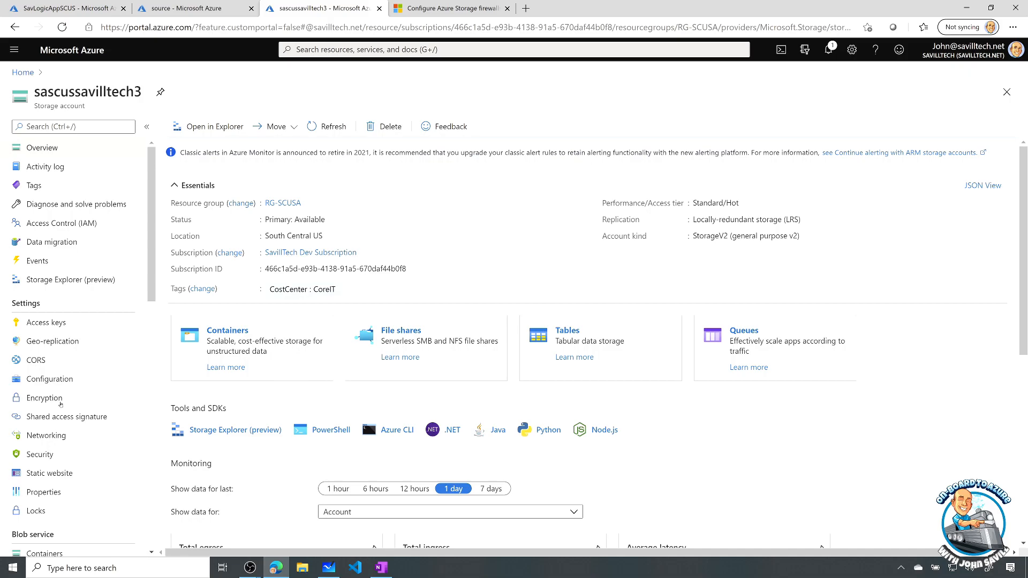
{"action": "left_click", "coordinate": [45, 435]}
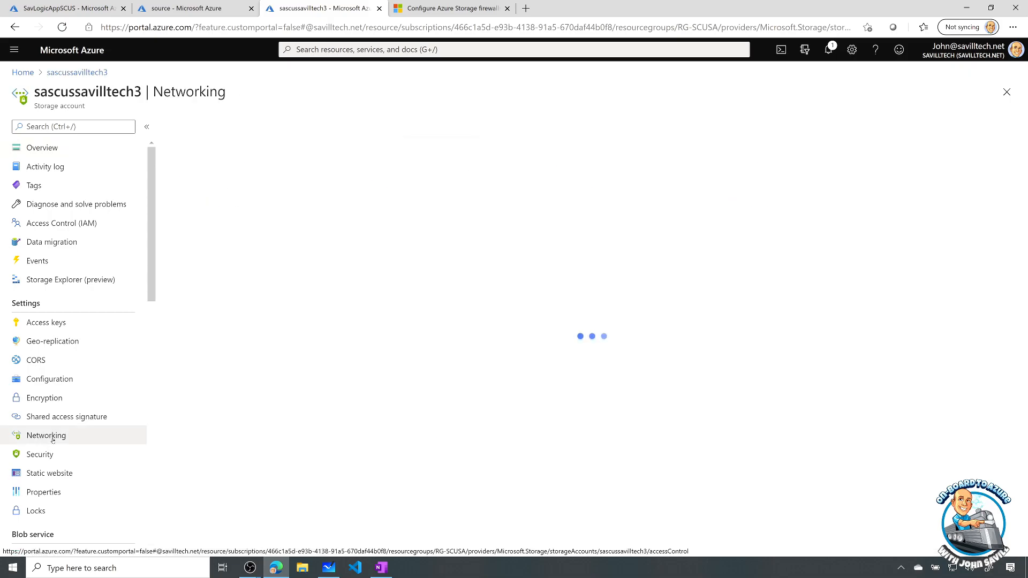
{"action": "left_click", "coordinate": [45, 436]}
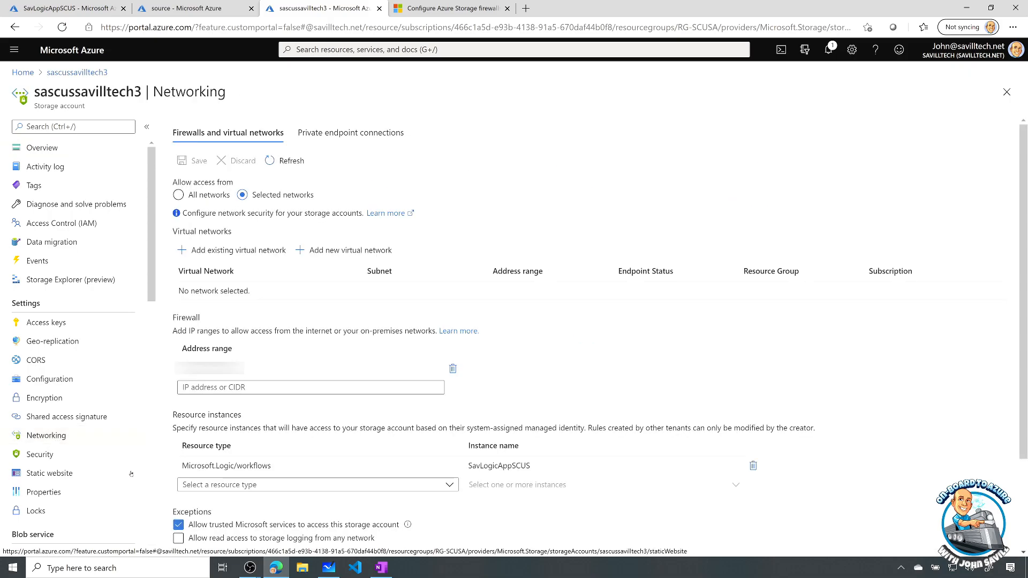
{"action": "scroll", "scroll_direction": "down", "scroll_amount": 3}
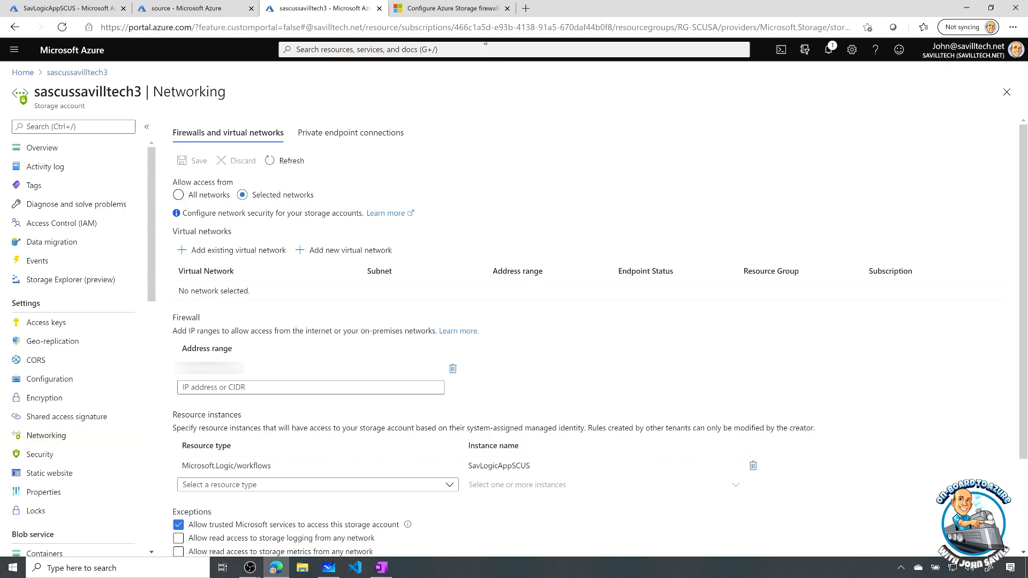
{"action": "mouse_move", "coordinate": [451, 8]}
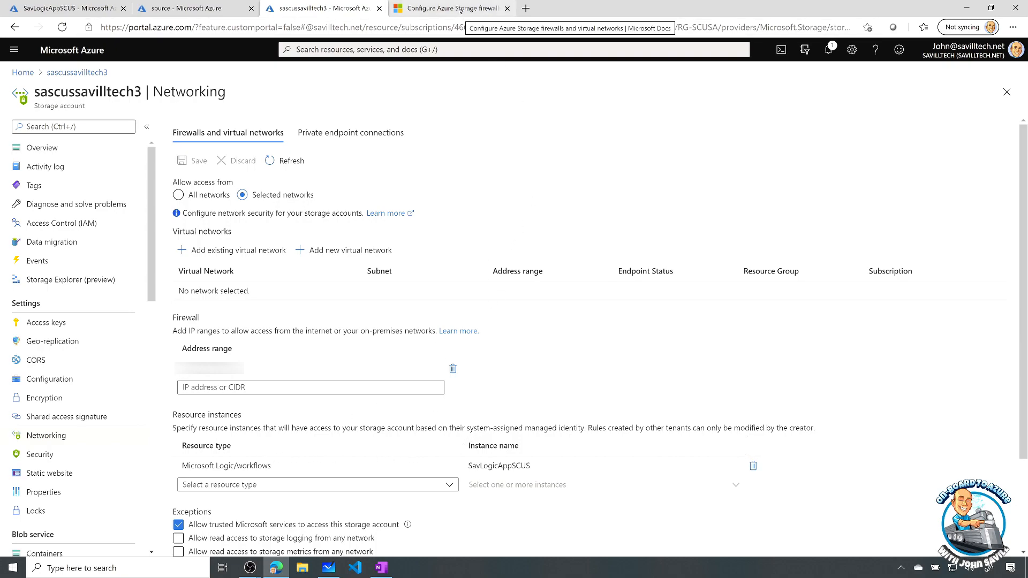
Scroll the storage firewall docs to the managed-identity trusted services table listing Logic Apps
{"action": "left_click", "coordinate": [451, 8]}
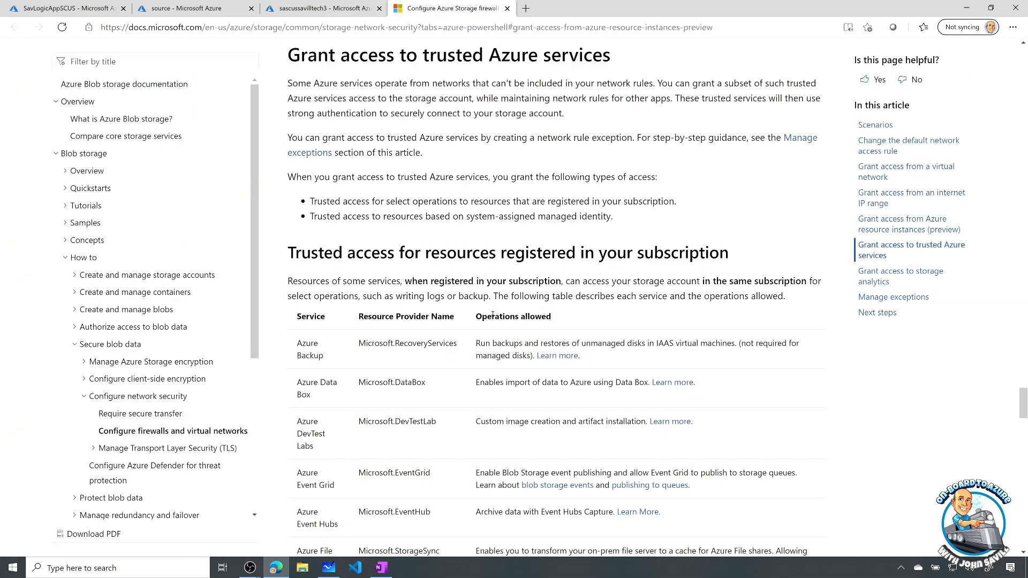
{"action": "scroll", "scroll_direction": "down", "scroll_amount": 3}
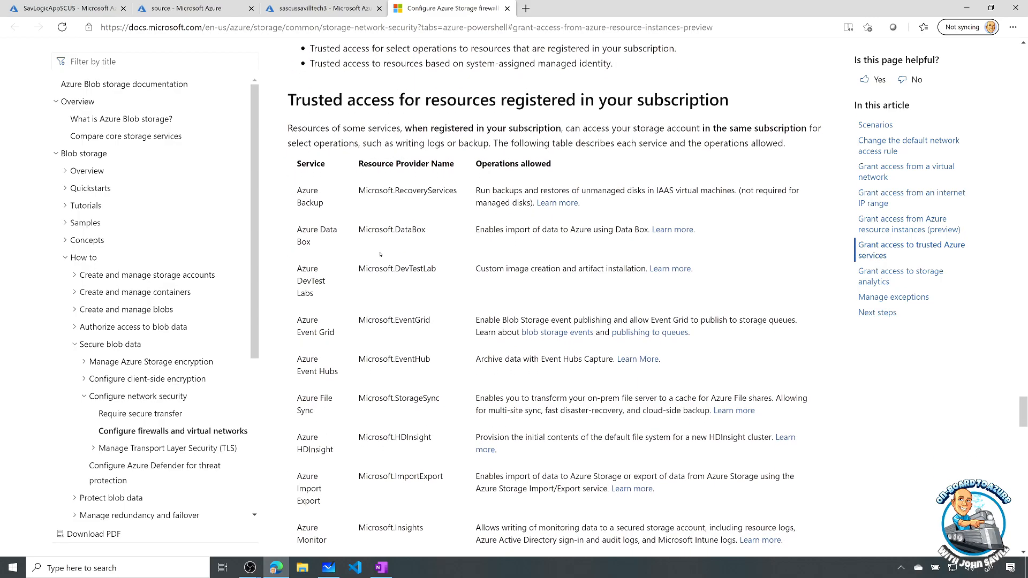
{"action": "scroll", "scroll_direction": "down", "scroll_amount": 3}
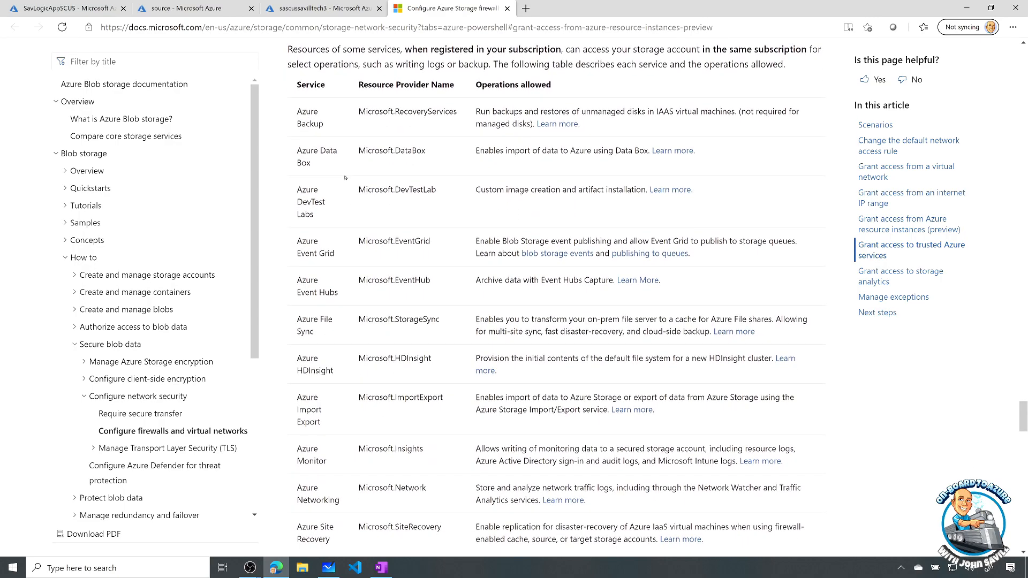
{"action": "scroll", "scroll_direction": "down", "scroll_amount": 3}
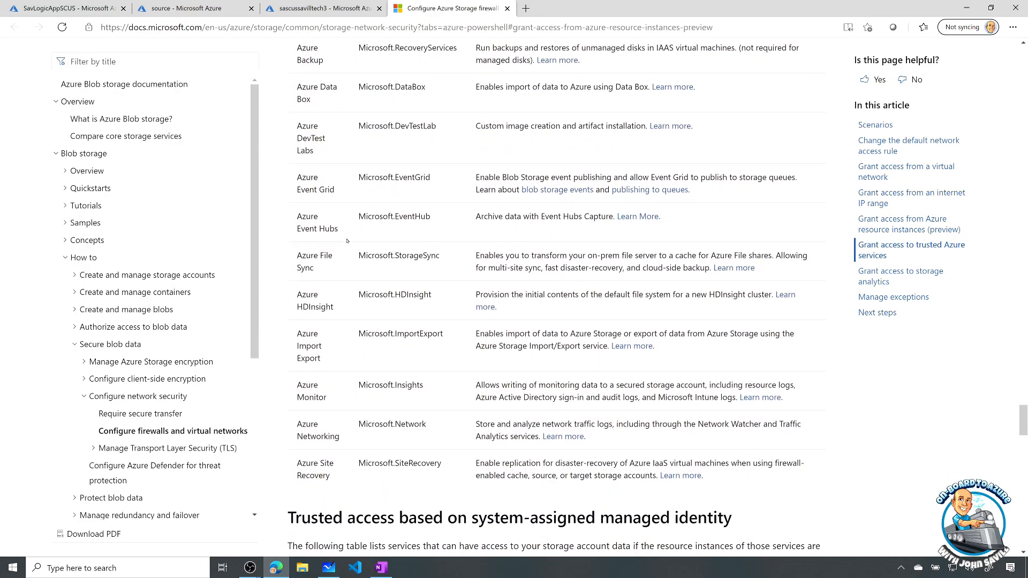
{"action": "scroll", "scroll_direction": "down", "scroll_amount": 3}
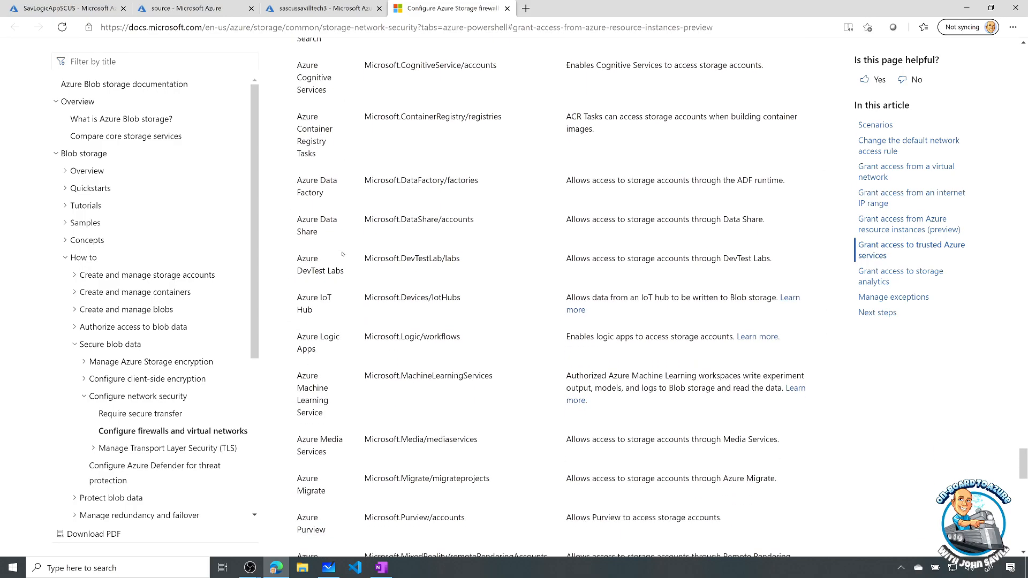
{"action": "scroll", "scroll_direction": "down", "scroll_amount": 3}
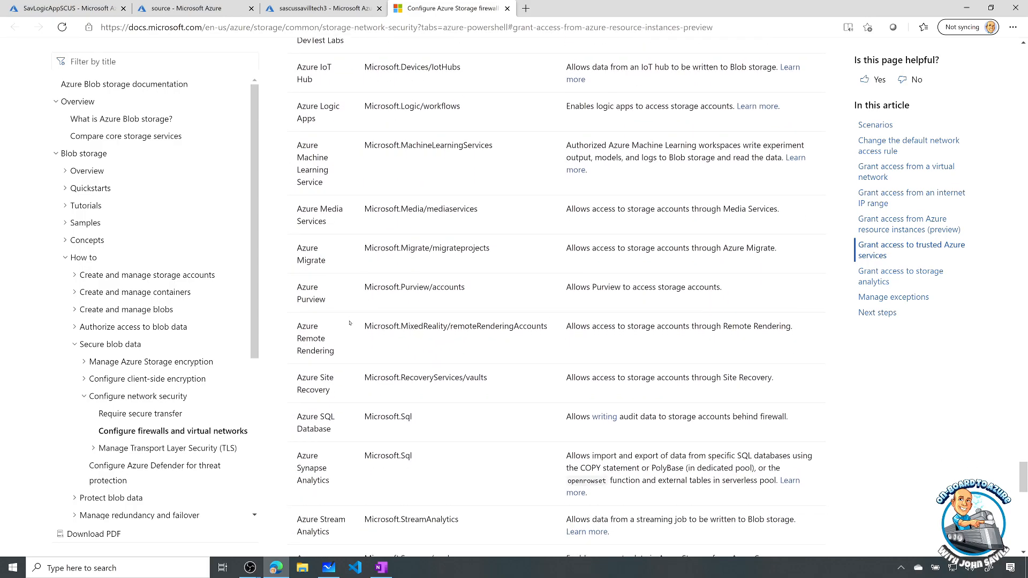
{"action": "scroll", "scroll_direction": "down", "scroll_amount": 3}
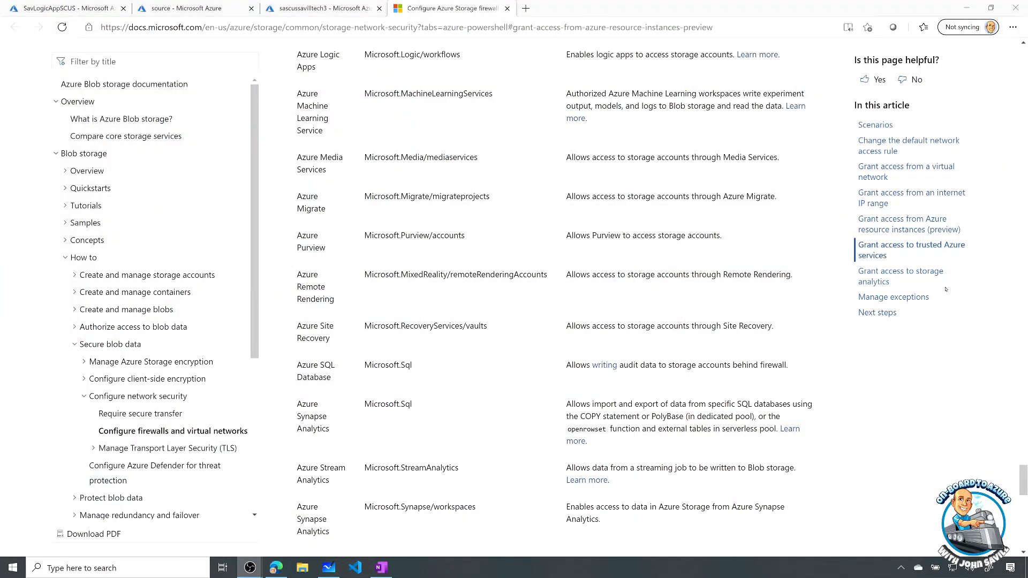
Return to sascussavilltech3's Networking page showing the logic app resource instance
{"action": "left_click", "coordinate": [322, 8]}
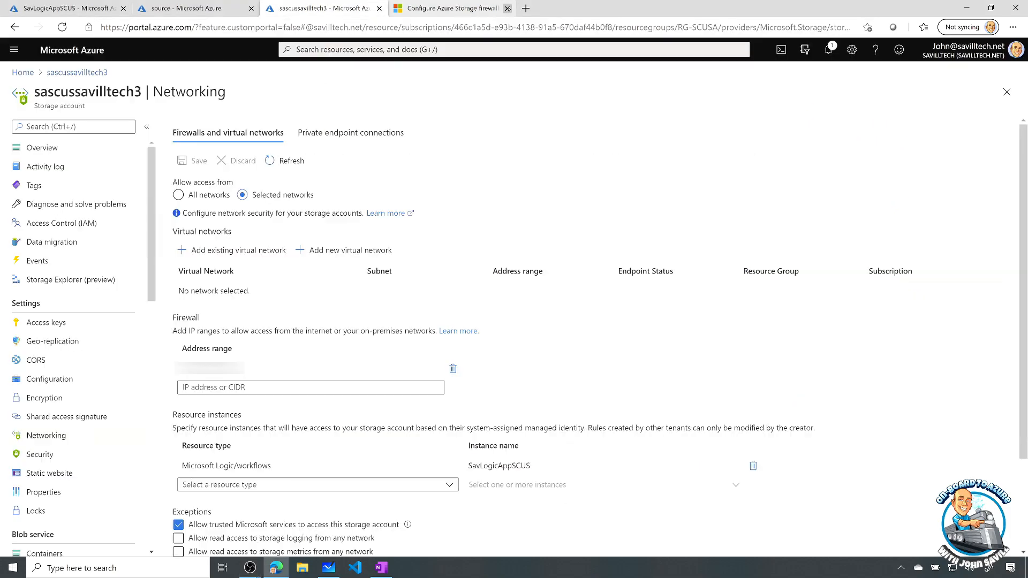
{"action": "left_click", "coordinate": [508, 8]}
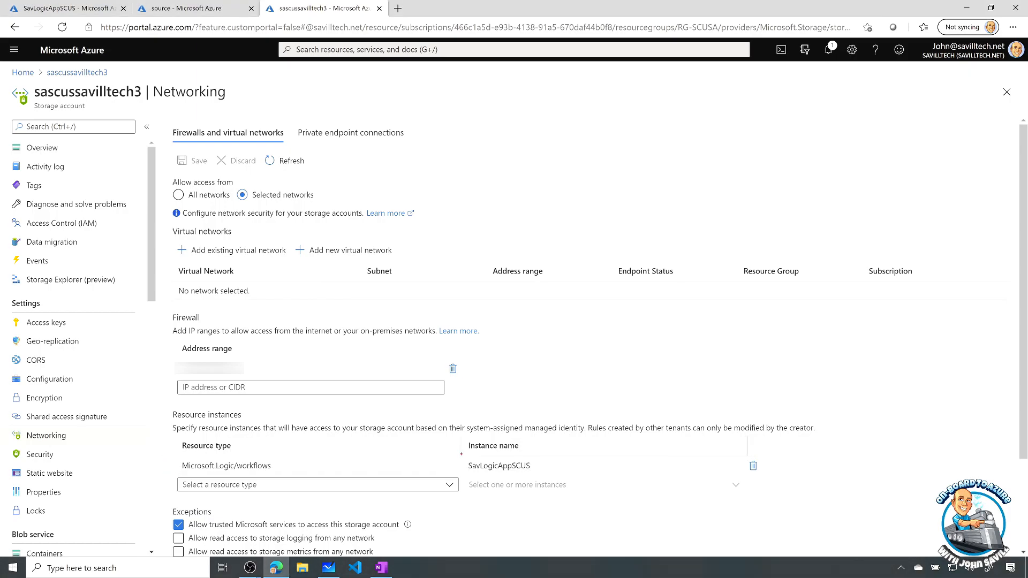
{"action": "left_click", "coordinate": [505, 465]}
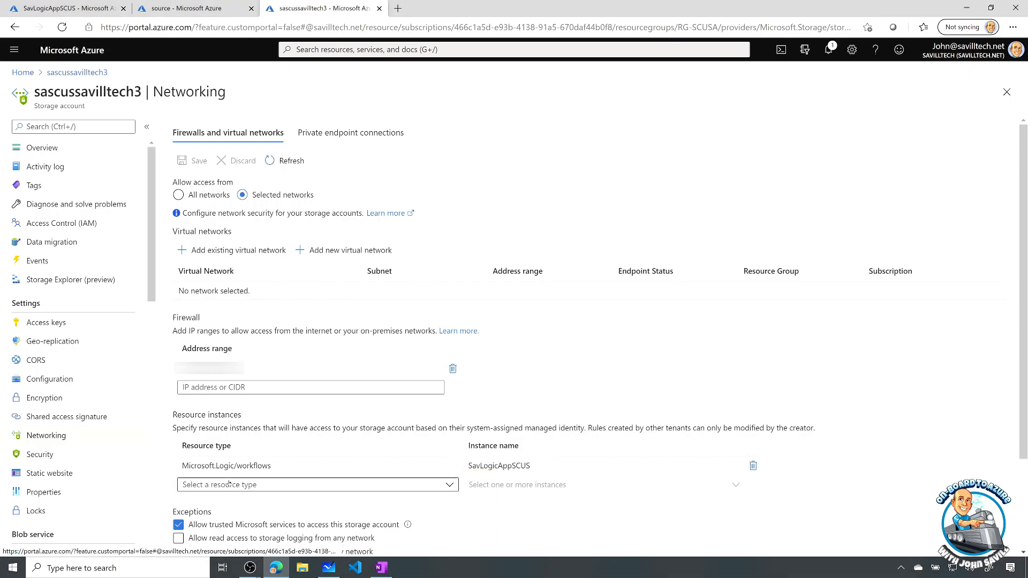
Try adding a Microsoft.Sql/servers resource instance, selecting savazuresqldb
{"action": "left_click", "coordinate": [318, 485]}
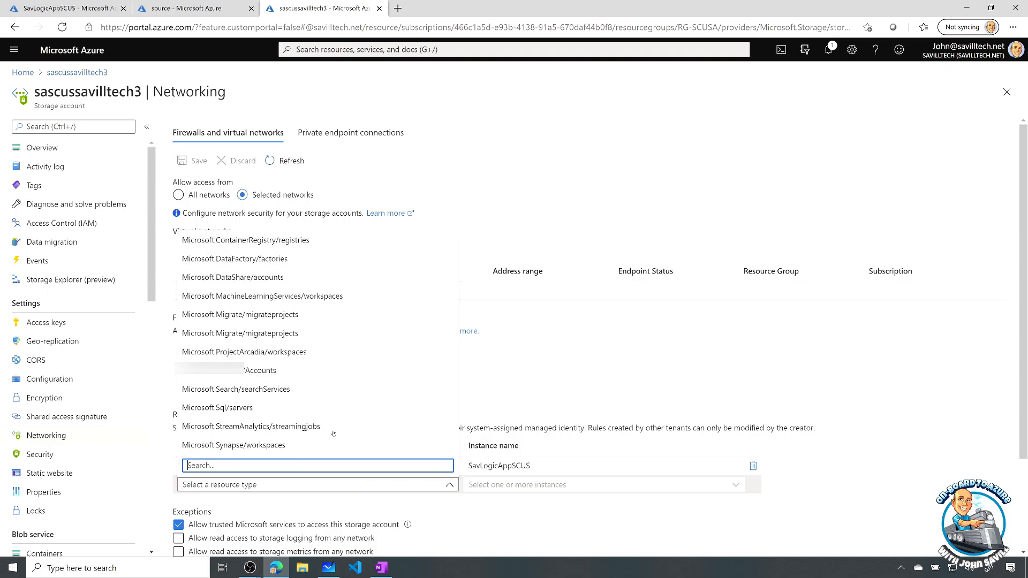
{"action": "left_click", "coordinate": [216, 407]}
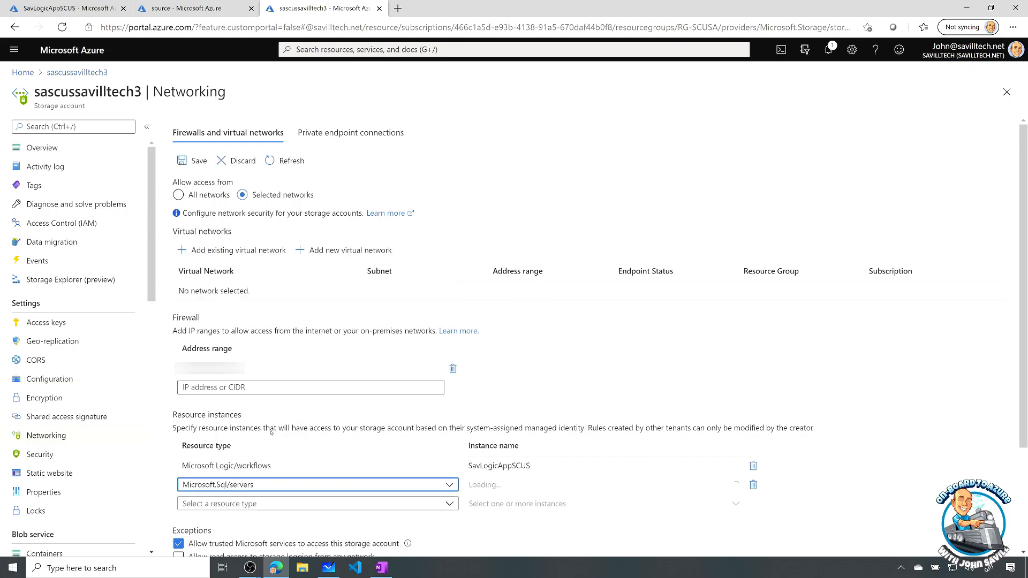
{"action": "left_click", "coordinate": [600, 484]}
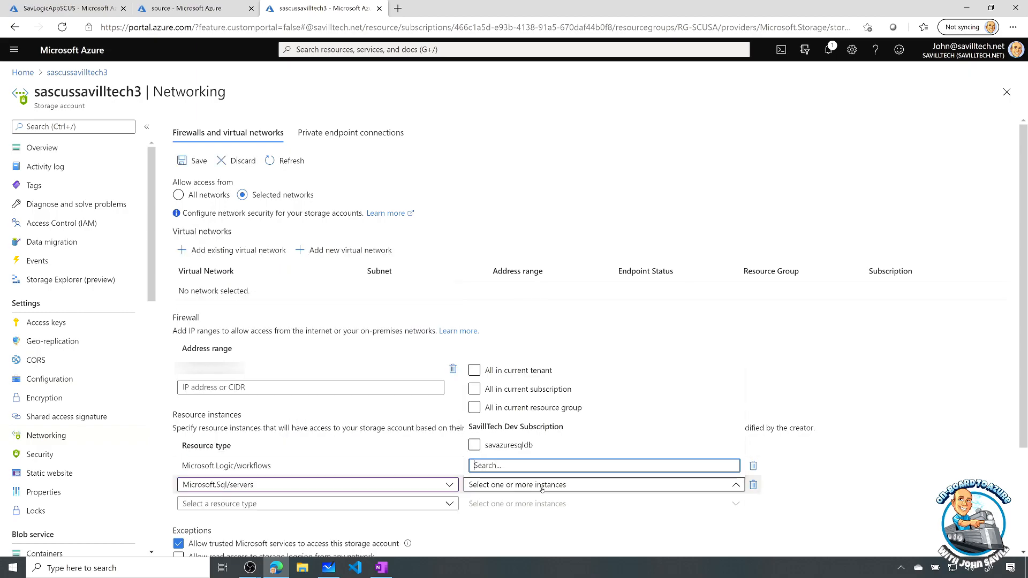
{"action": "left_click", "coordinate": [474, 444]}
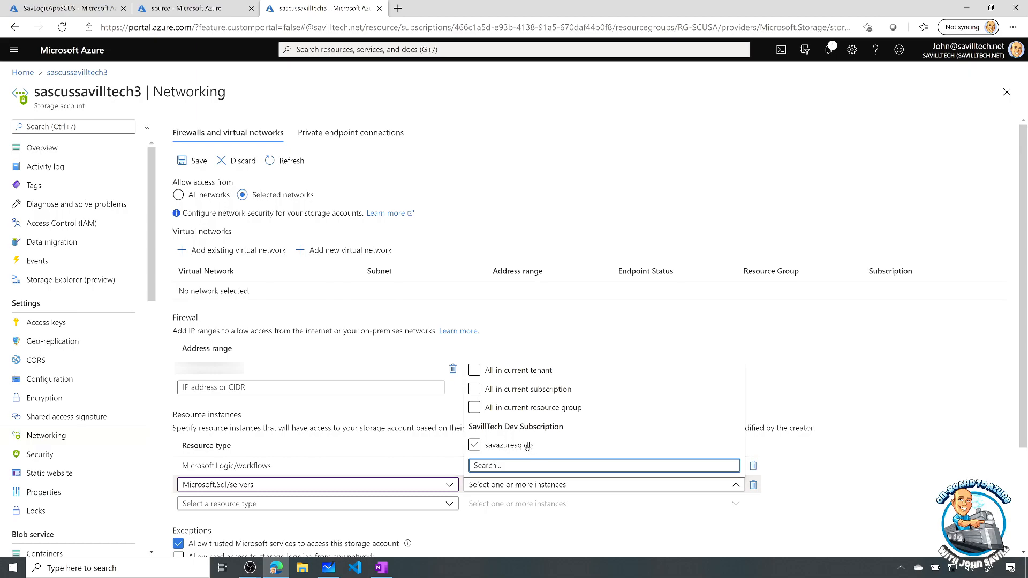
Deselect savazuresqldb, delete the Microsoft.Sql/servers row, and tick storage logging read access
{"action": "left_click", "coordinate": [473, 444]}
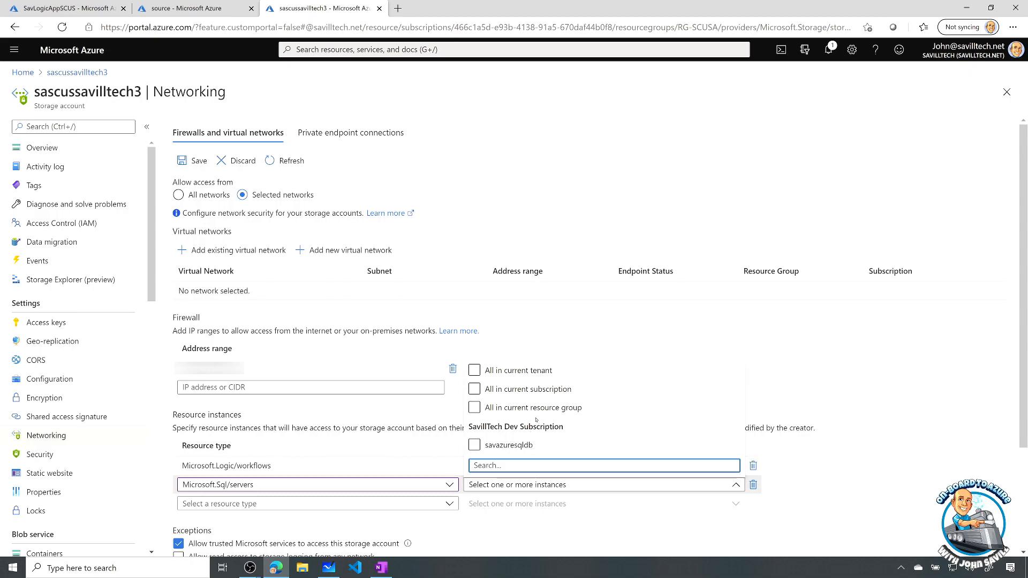
{"action": "left_click", "coordinate": [474, 407]}
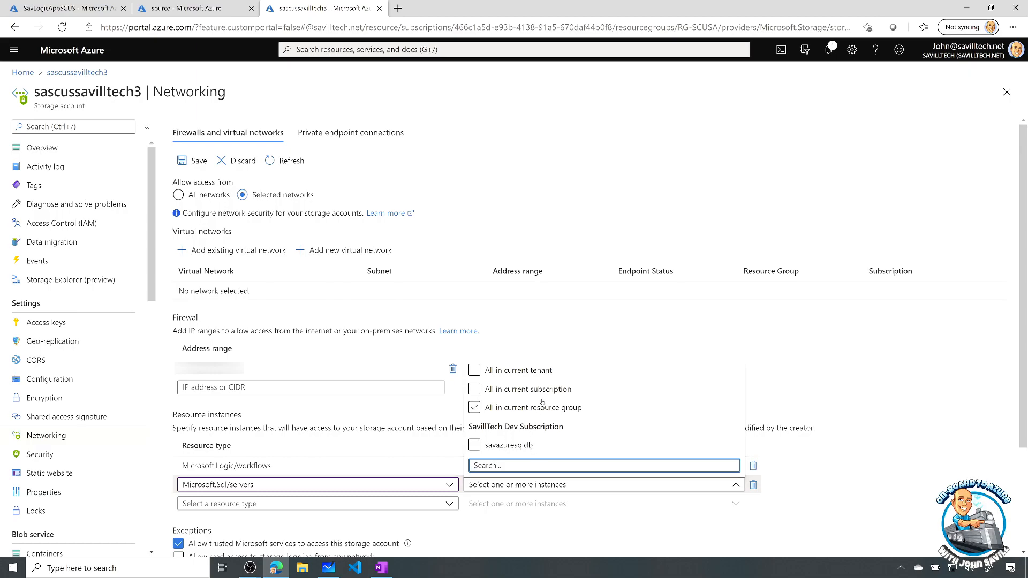
{"action": "left_click", "coordinate": [474, 407]}
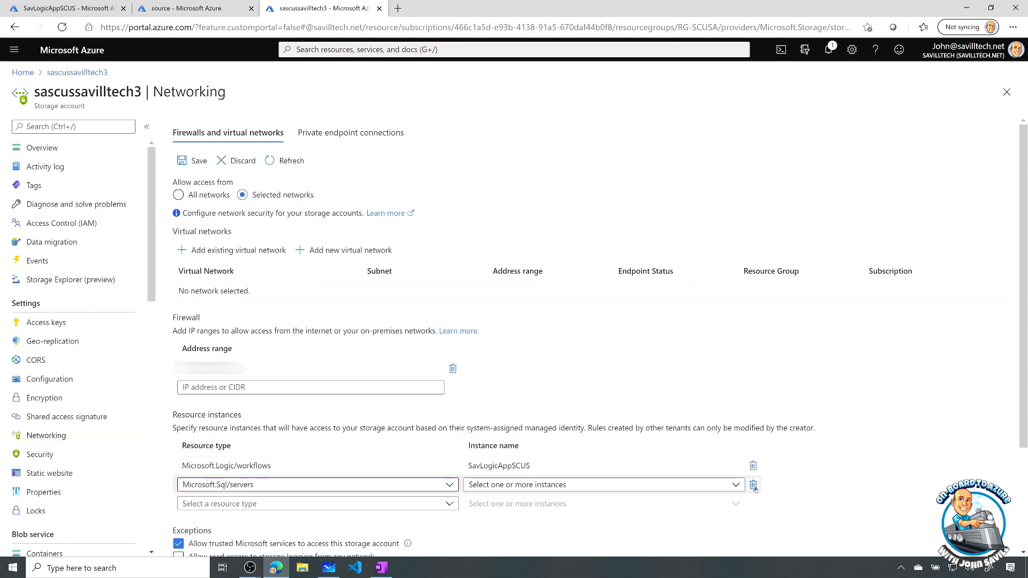
{"action": "left_click", "coordinate": [753, 484]}
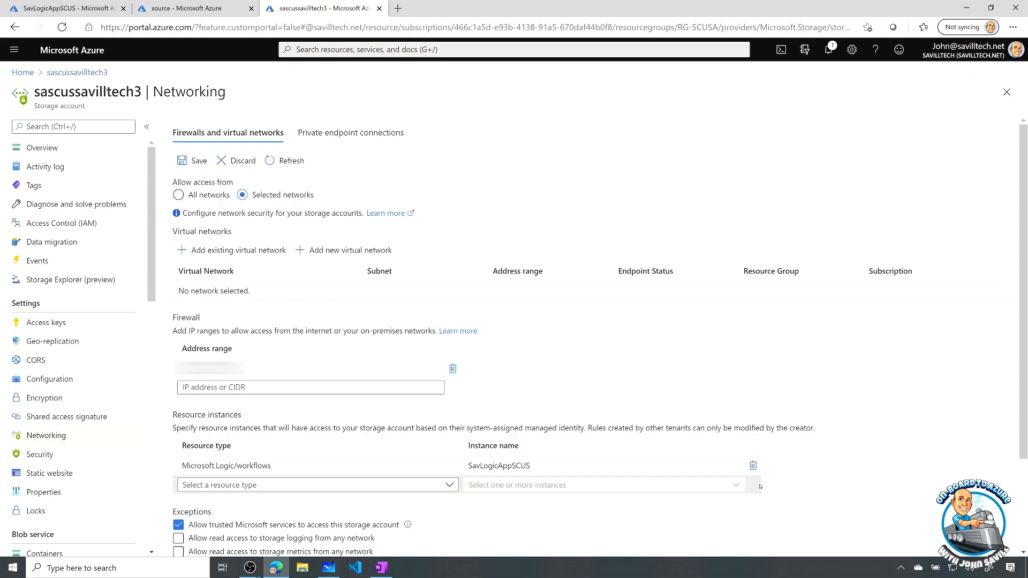
{"action": "left_click", "coordinate": [179, 538]}
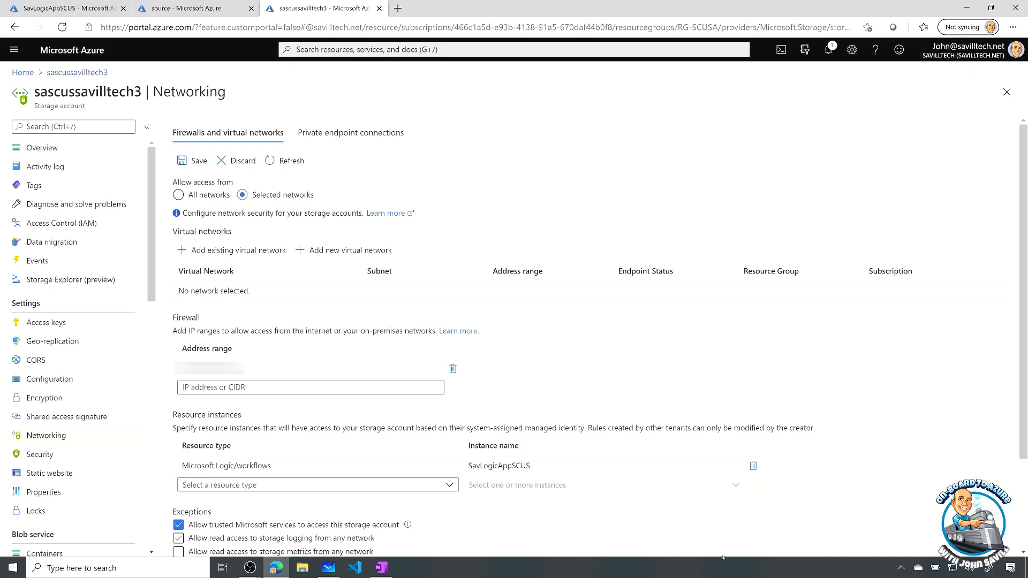
Leave the storage logging read access exception unchecked
{"action": "left_click", "coordinate": [178, 538]}
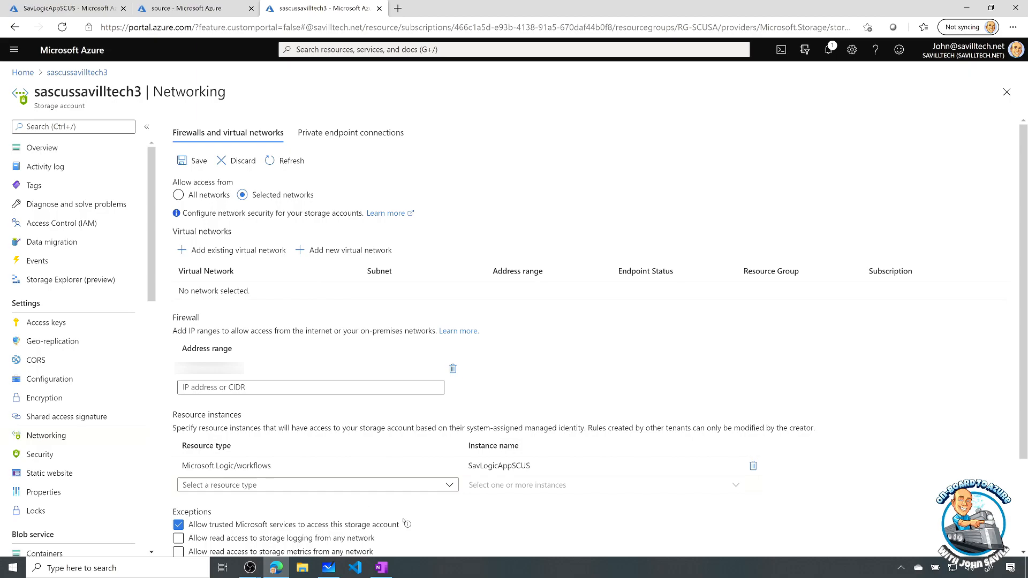
{"action": "left_click", "coordinate": [178, 538]}
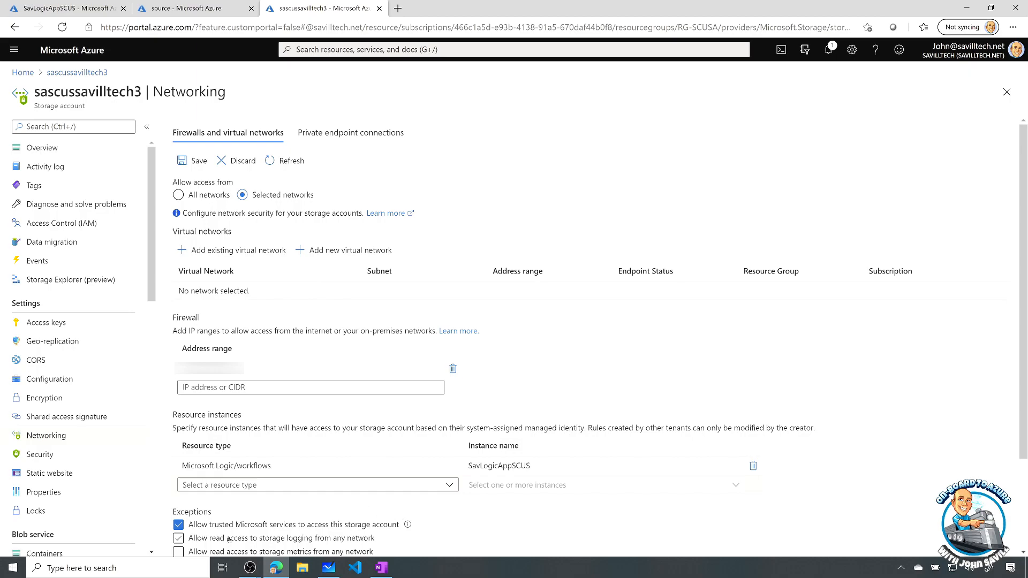
{"action": "left_click", "coordinate": [179, 538]}
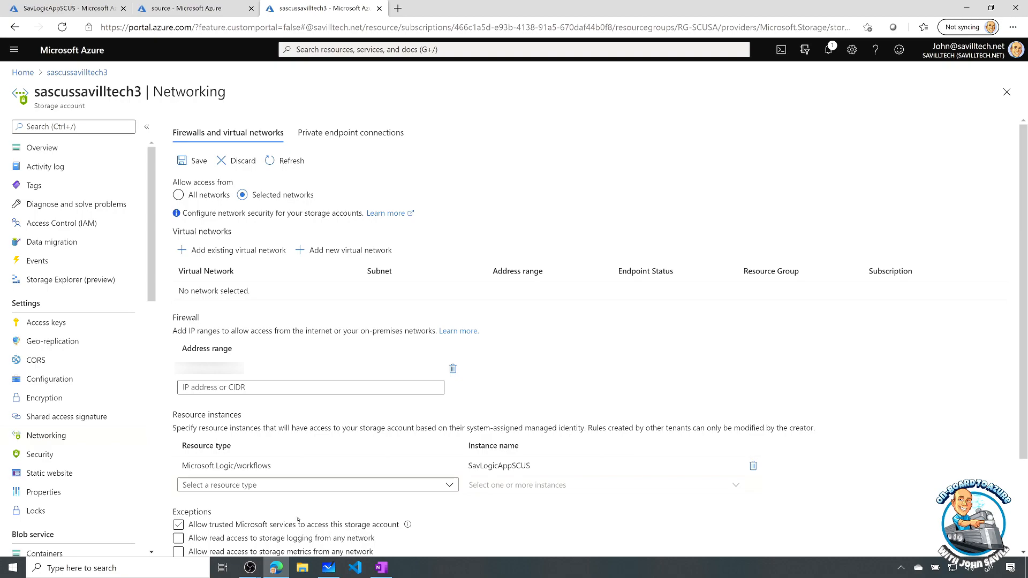
{"action": "mouse_move", "coordinate": [443, 522]}
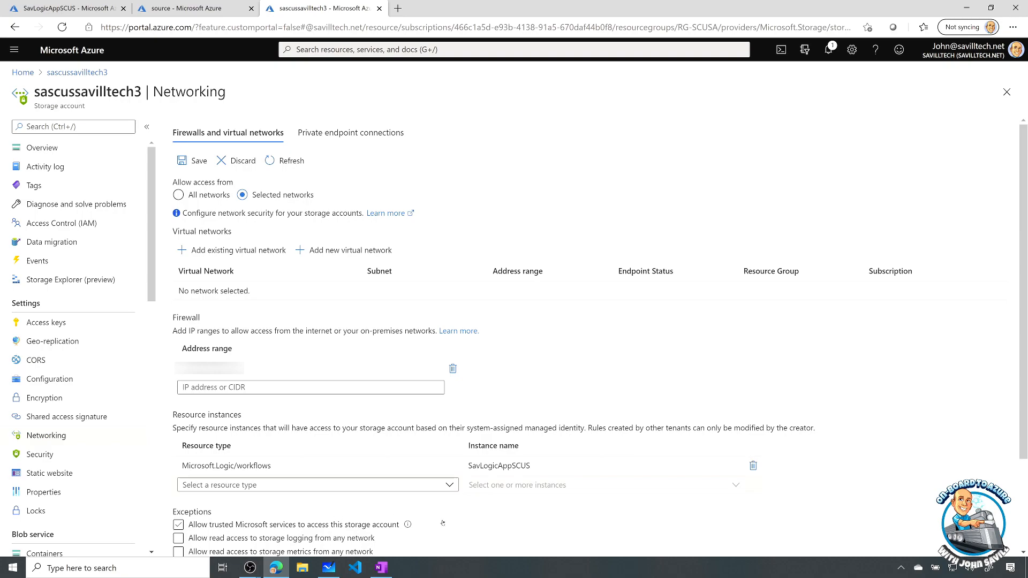
Leave 'Allow trusted Microsoft services to access this storage account' unchecked
{"action": "left_click", "coordinate": [178, 524]}
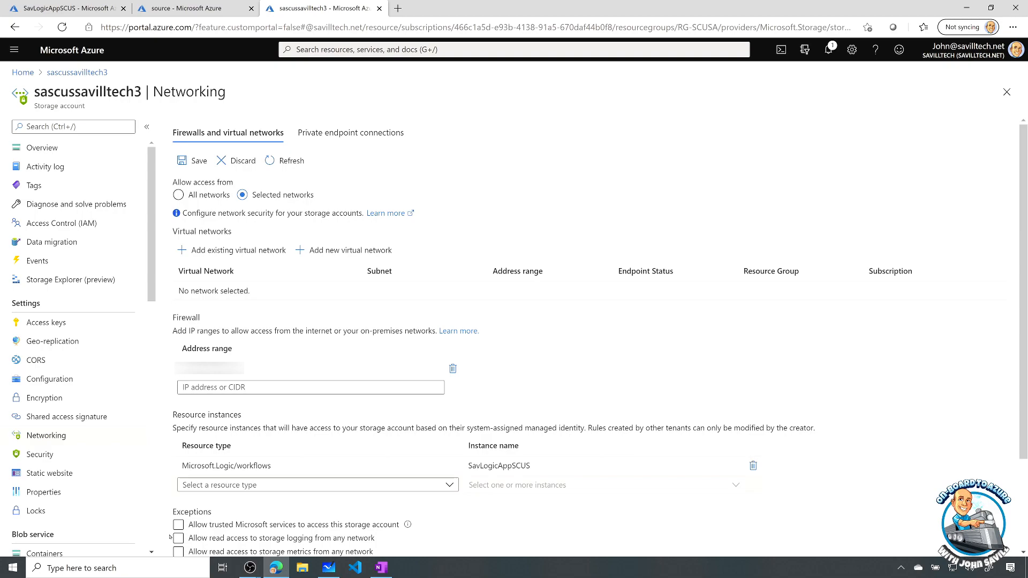
{"action": "left_click", "coordinate": [177, 525]}
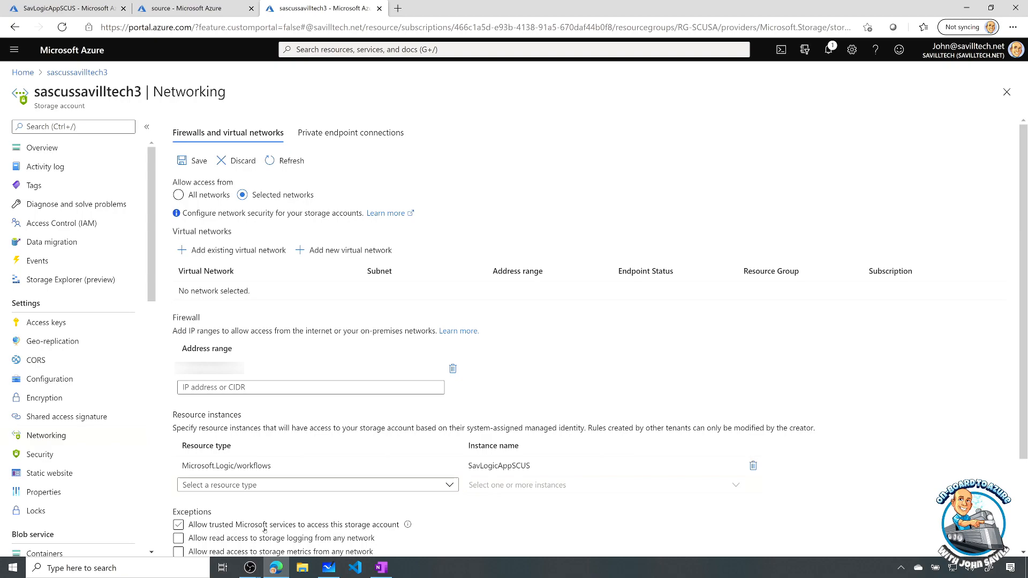
{"action": "left_click", "coordinate": [179, 524]}
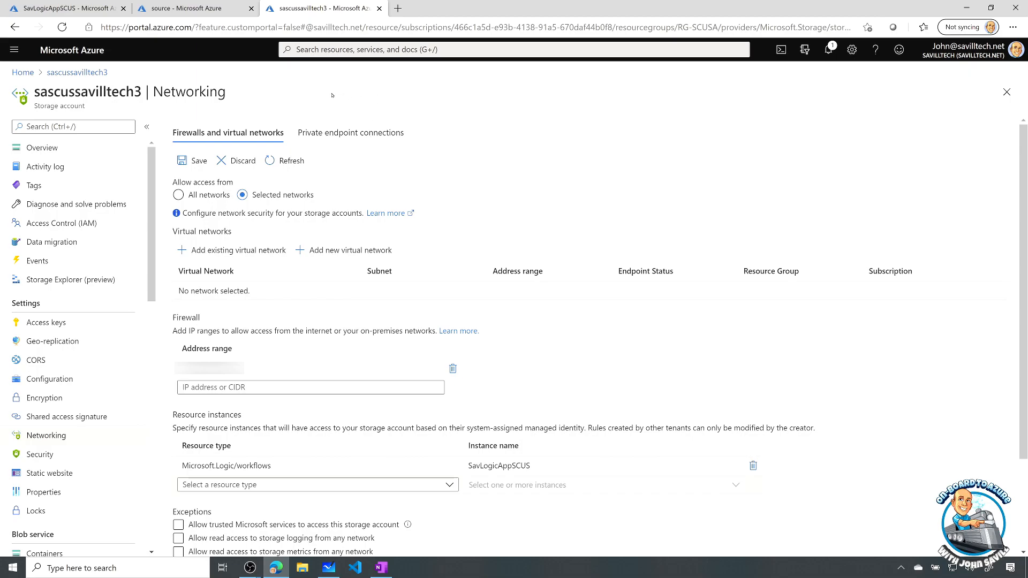
View SavLogicAppSCUS's managed identity and its Azure role assignments on both storage accounts
{"action": "left_click", "coordinate": [62, 8]}
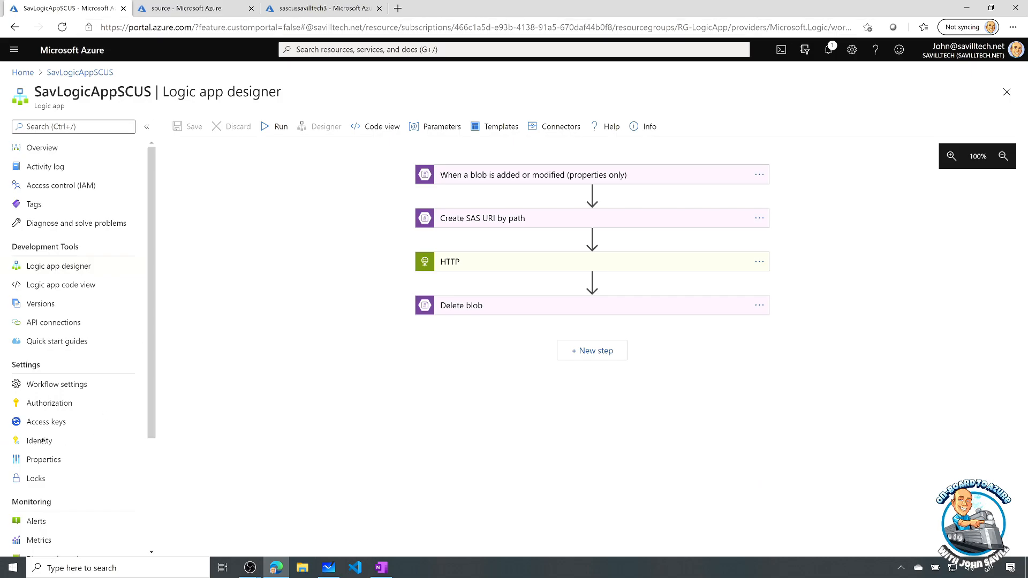
{"action": "left_click", "coordinate": [40, 440]}
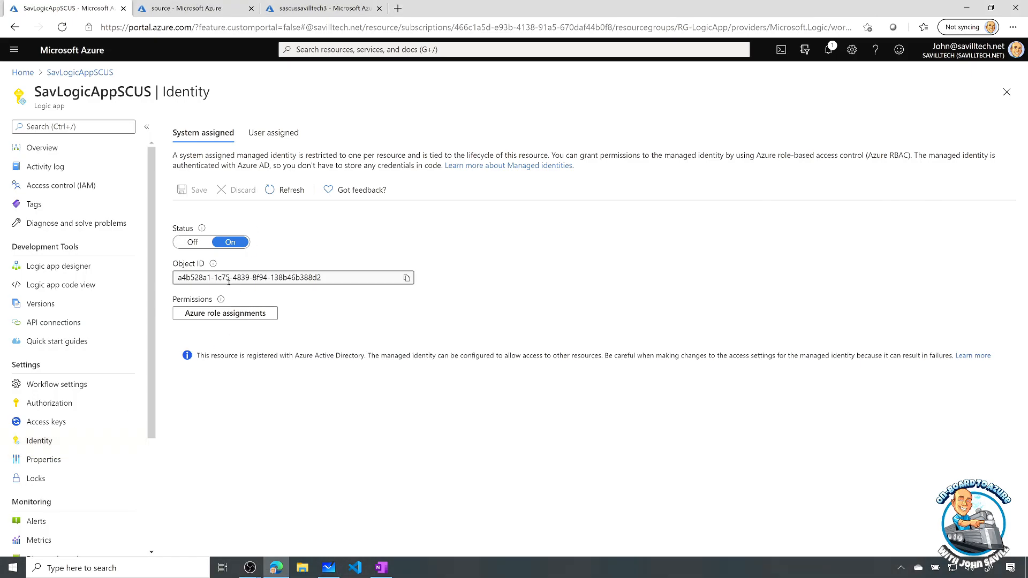
{"action": "mouse_move", "coordinate": [224, 313]}
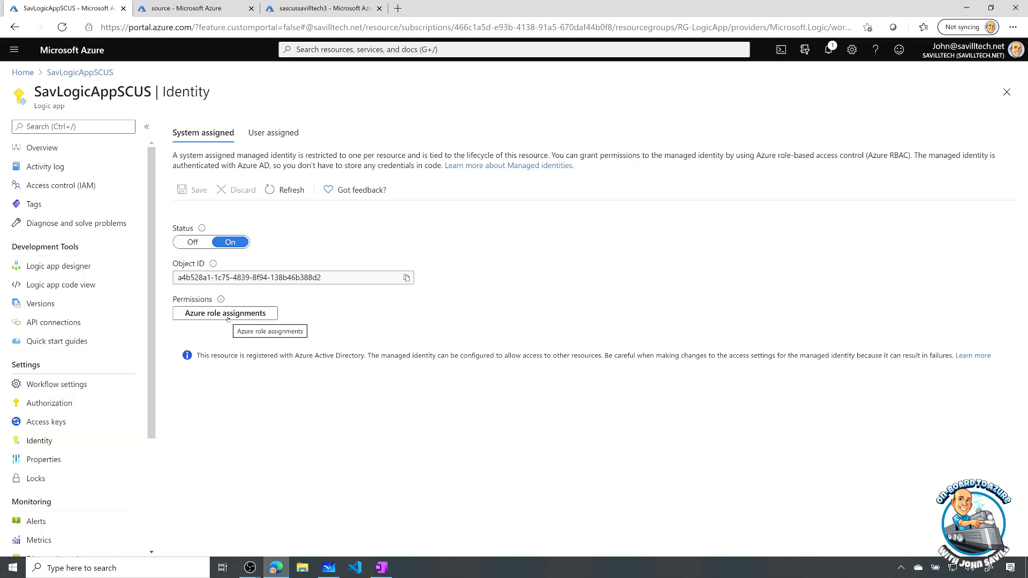
{"action": "left_click", "coordinate": [224, 312]}
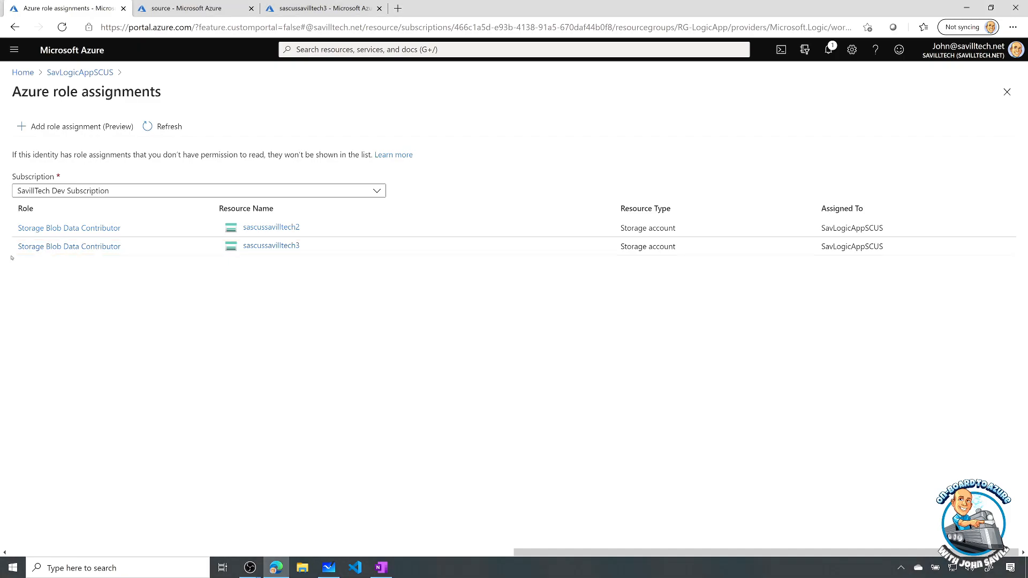
Inspect Storage Blob Data Contributor's Microsoft Storage blob permissions, then return to Identity
{"action": "left_click", "coordinate": [68, 227]}
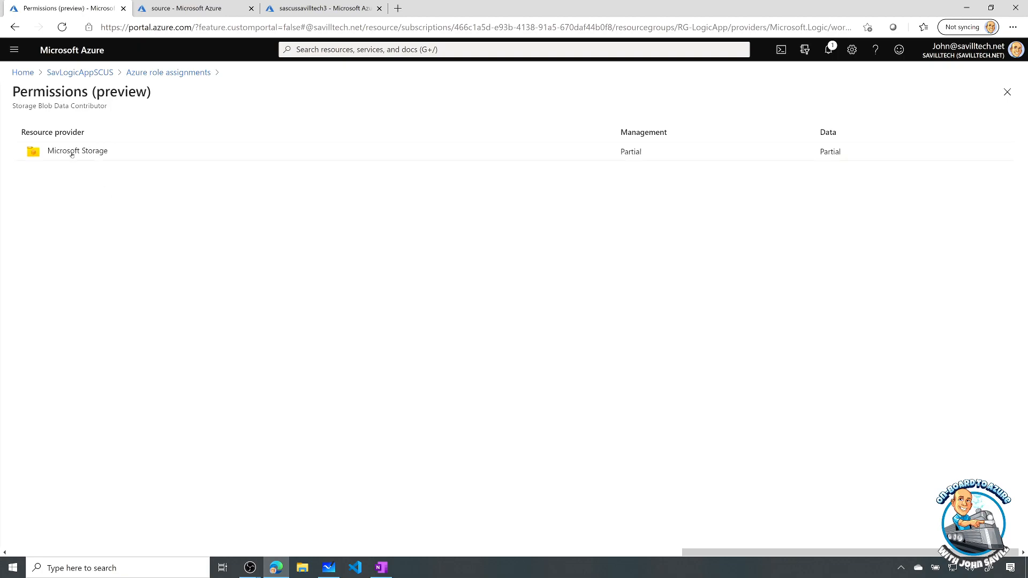
{"action": "left_click", "coordinate": [77, 151]}
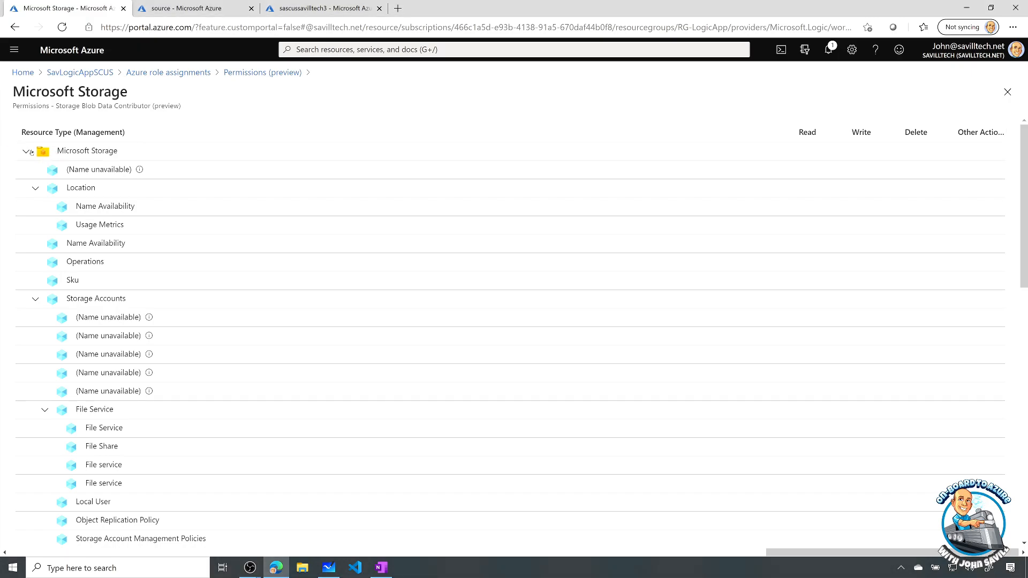
{"action": "scroll", "scroll_direction": "down", "scroll_amount": 3}
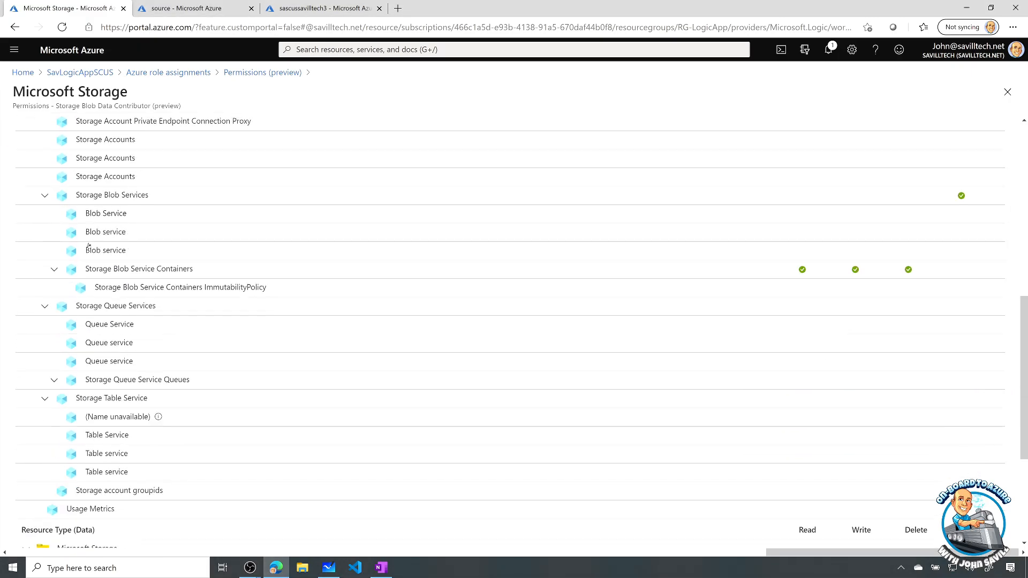
{"action": "scroll", "scroll_direction": "down", "scroll_amount": 3}
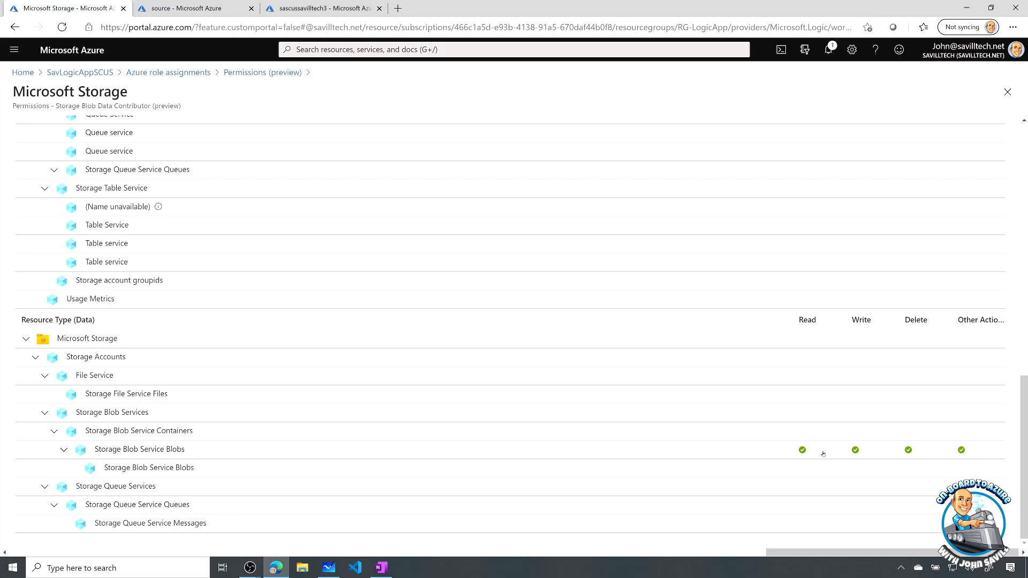
{"action": "left_click", "coordinate": [802, 449]}
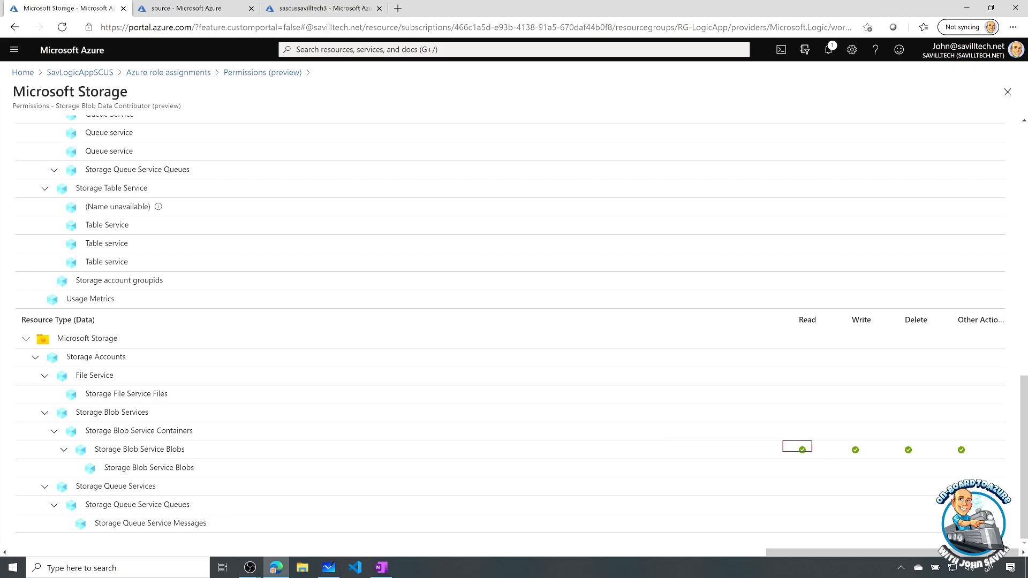
{"action": "left_click", "coordinate": [798, 450]}
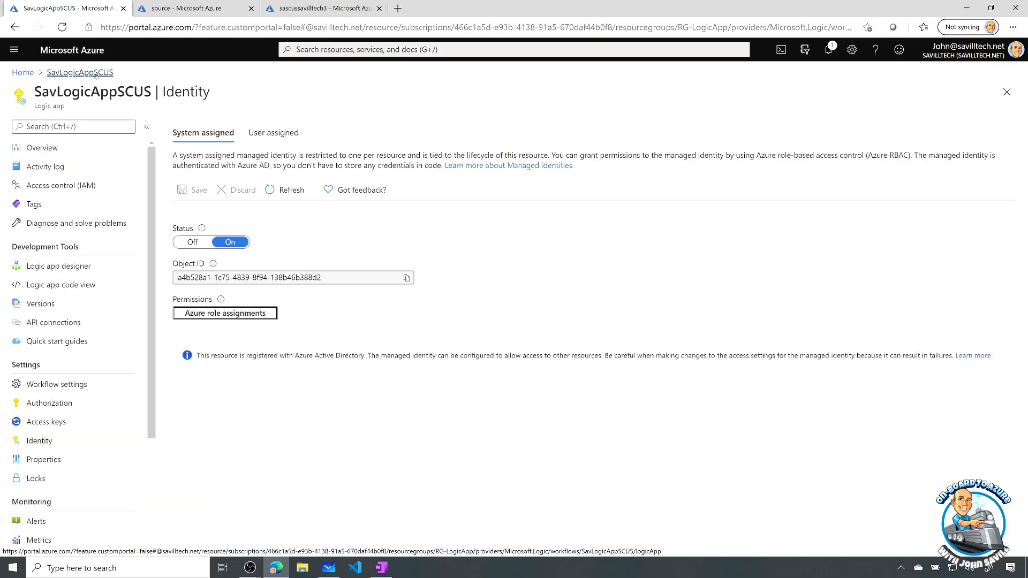
Expand the blob trigger, Create SAS URI by path, and HTTP steps in the designer
{"action": "left_click", "coordinate": [59, 265]}
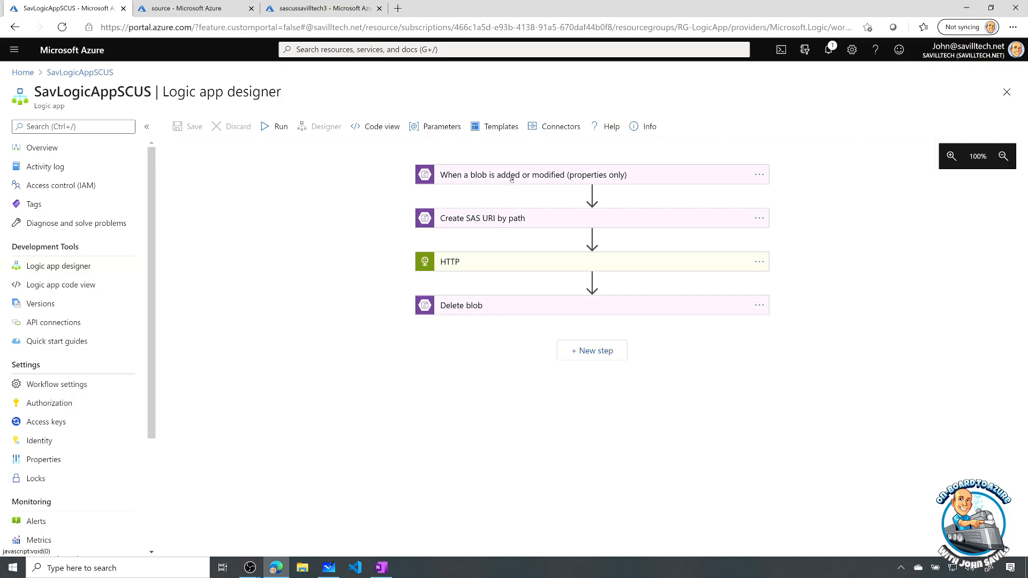
{"action": "left_click", "coordinate": [532, 174]}
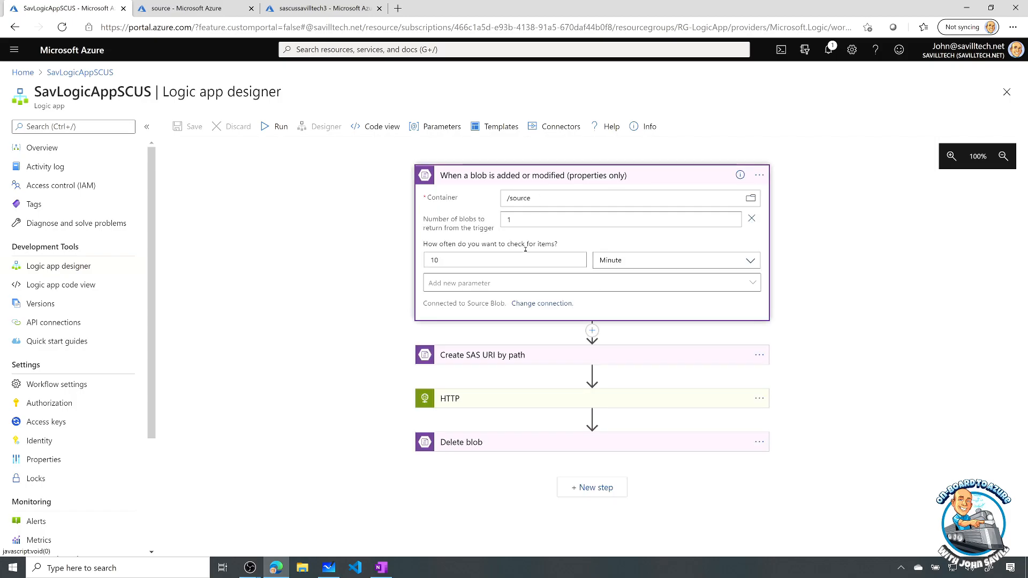
{"action": "mouse_move", "coordinate": [485, 307]}
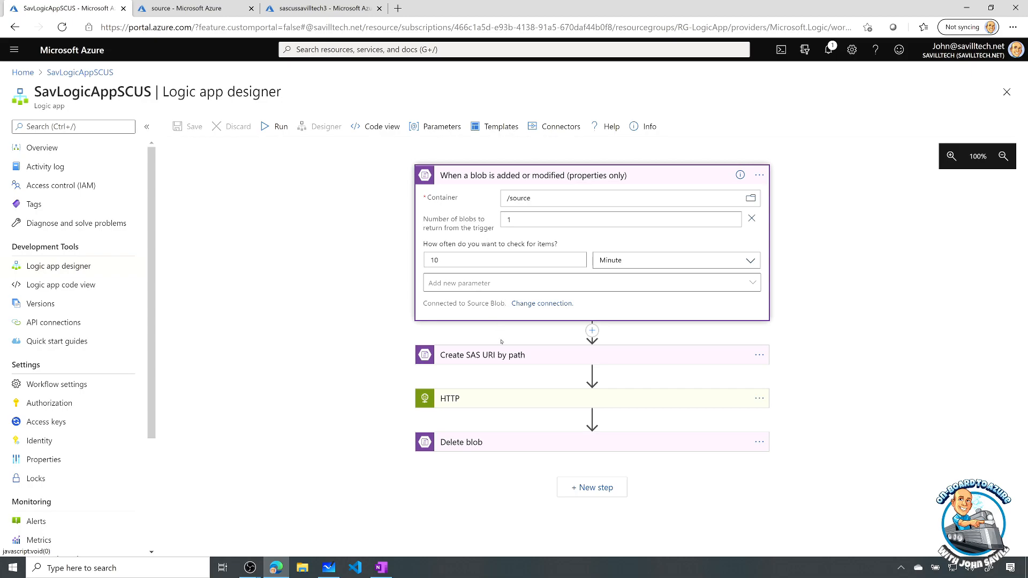
{"action": "left_click", "coordinate": [481, 354]}
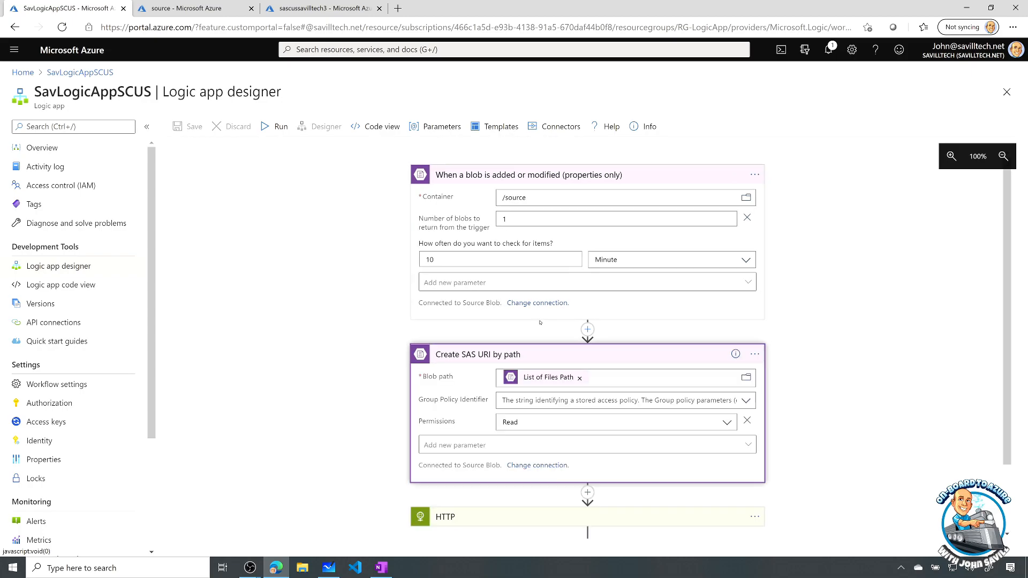
{"action": "scroll", "scroll_direction": "down", "scroll_amount": 3}
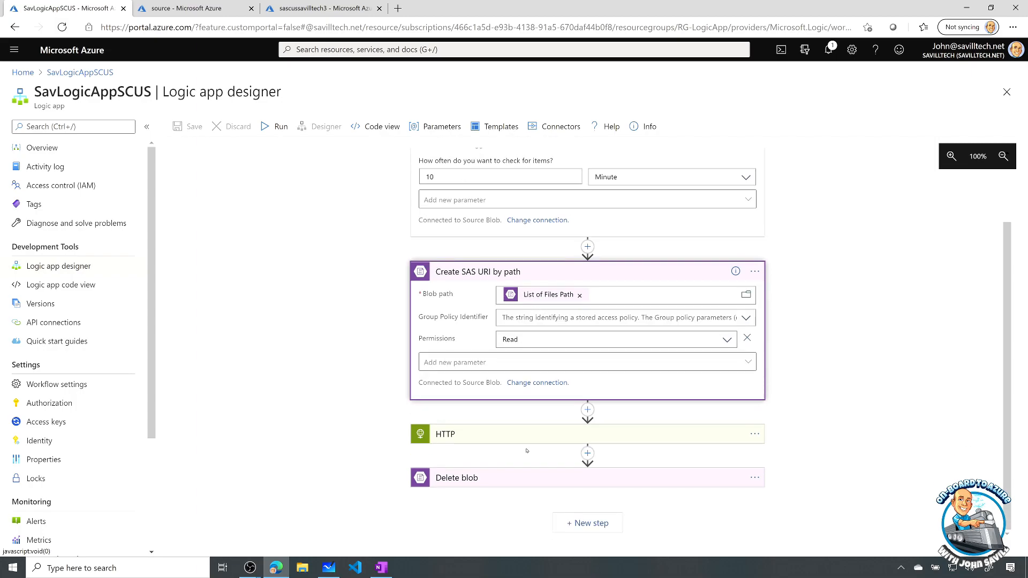
{"action": "left_click", "coordinate": [444, 433]}
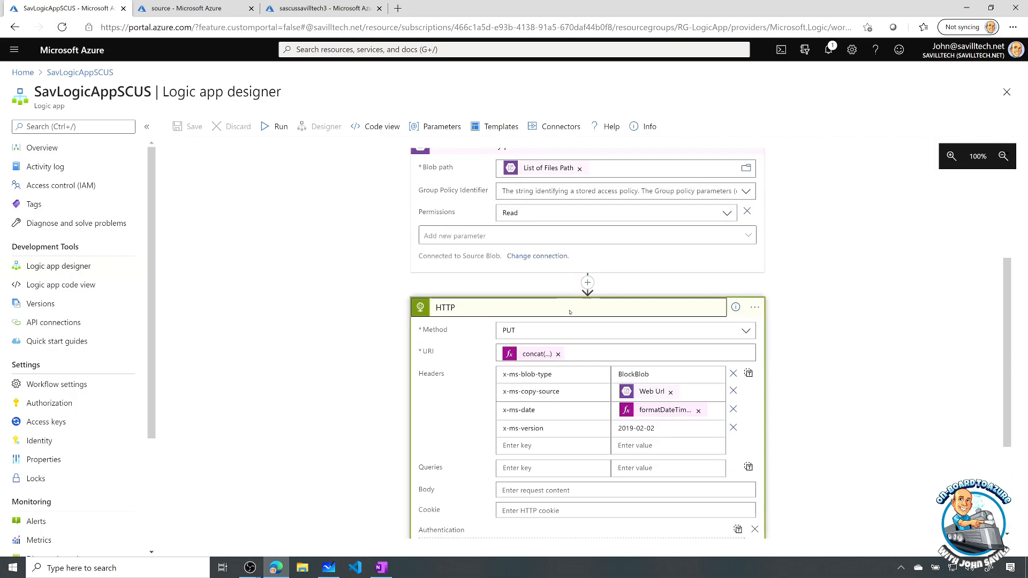
{"action": "scroll", "scroll_direction": "down", "scroll_amount": 3}
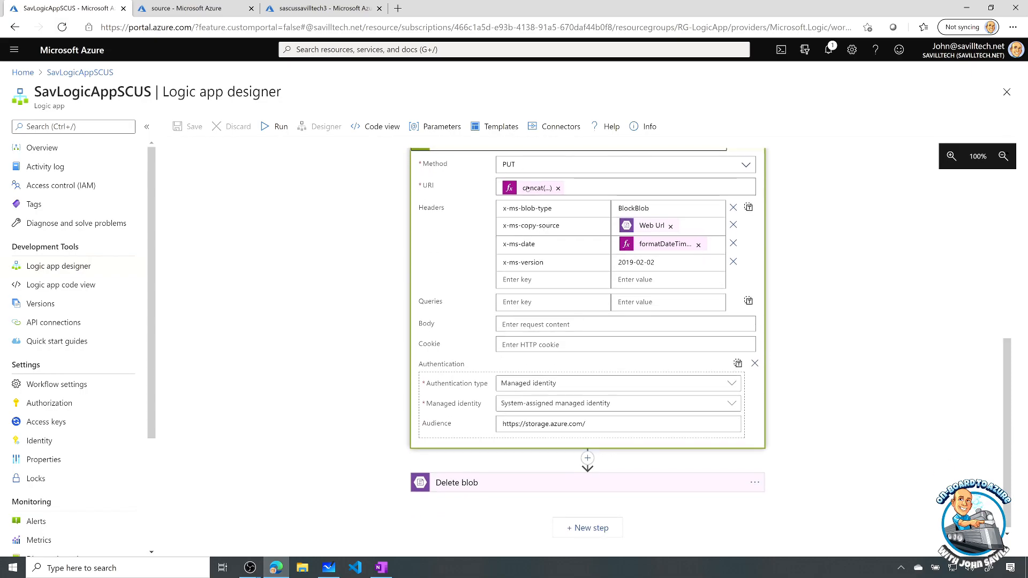
{"action": "mouse_move", "coordinate": [534, 188]}
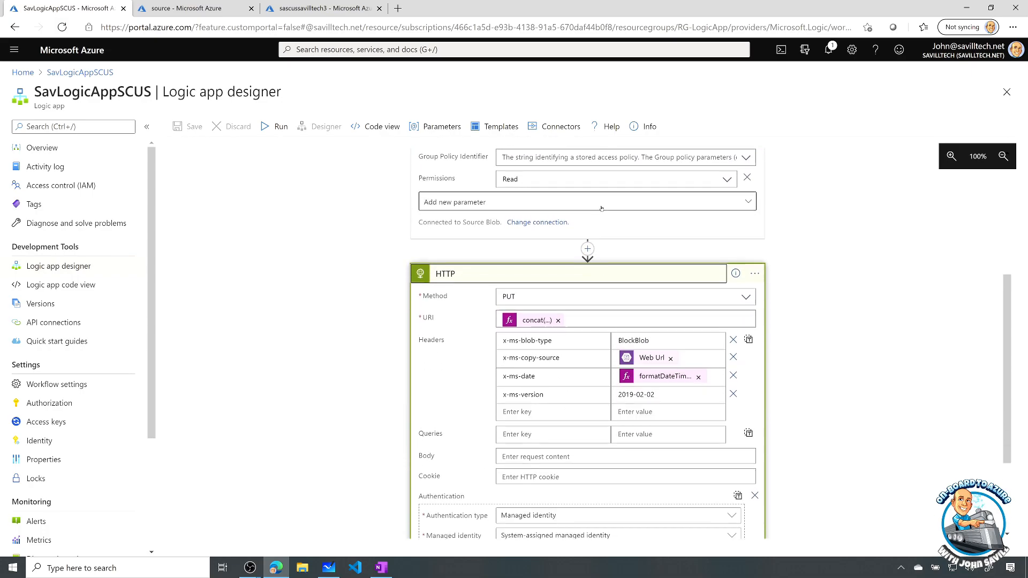
{"action": "scroll", "scroll_direction": "down", "scroll_amount": 3}
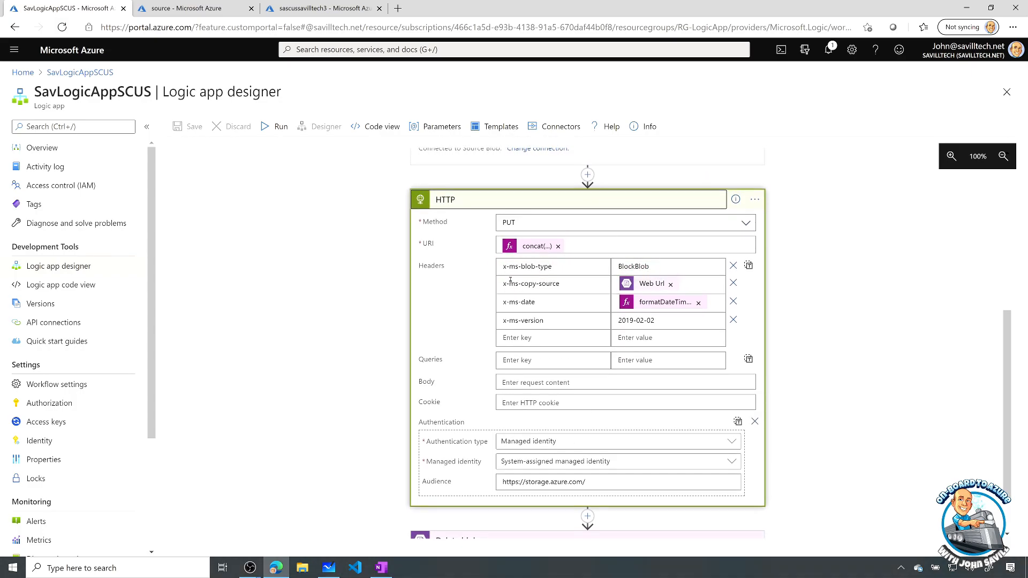
Expand the Delete blob step to check its Blob field is List of Files Path
{"action": "left_click", "coordinate": [531, 283]}
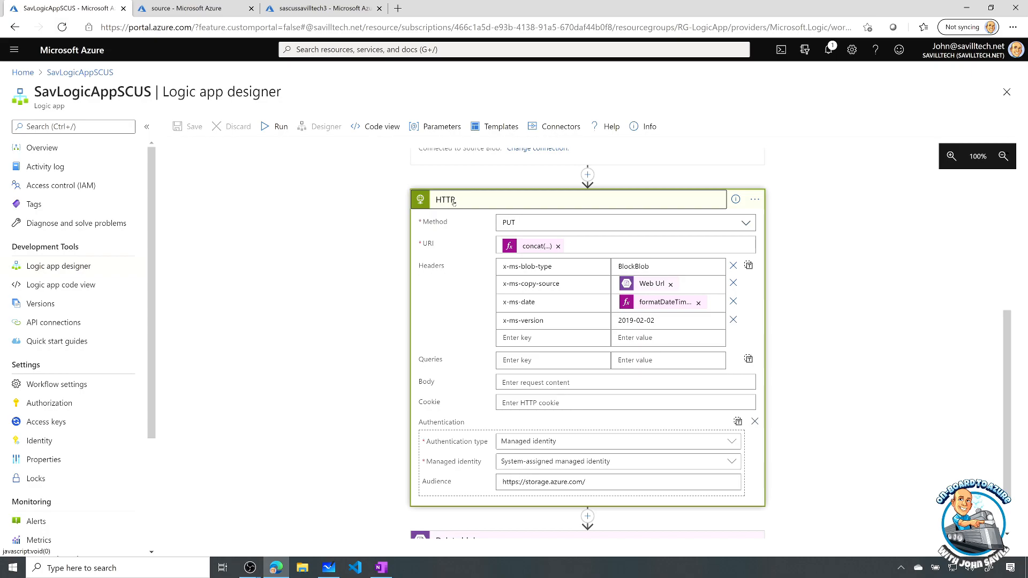
{"action": "mouse_move", "coordinate": [477, 303]}
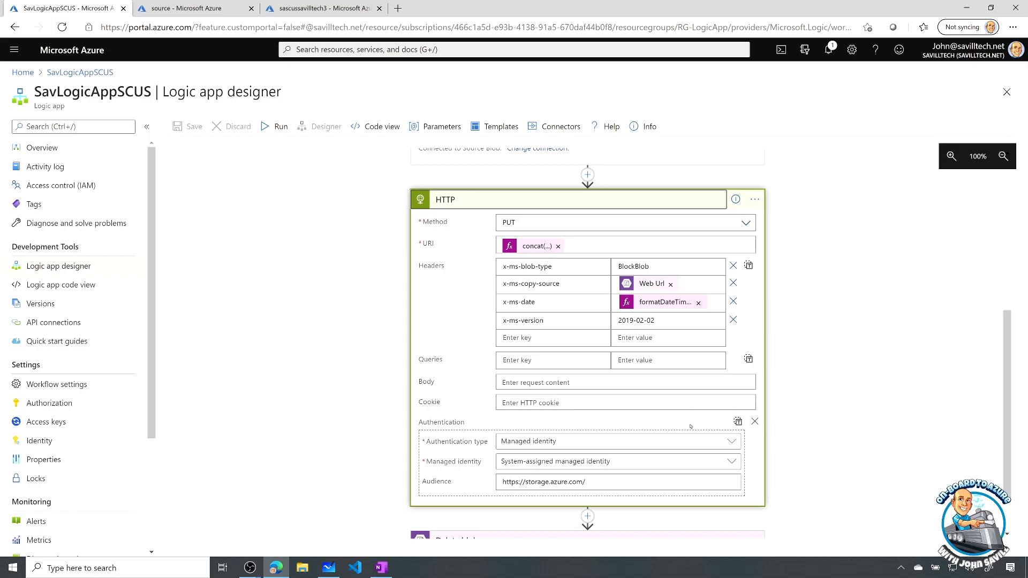
{"action": "mouse_move", "coordinate": [408, 433]}
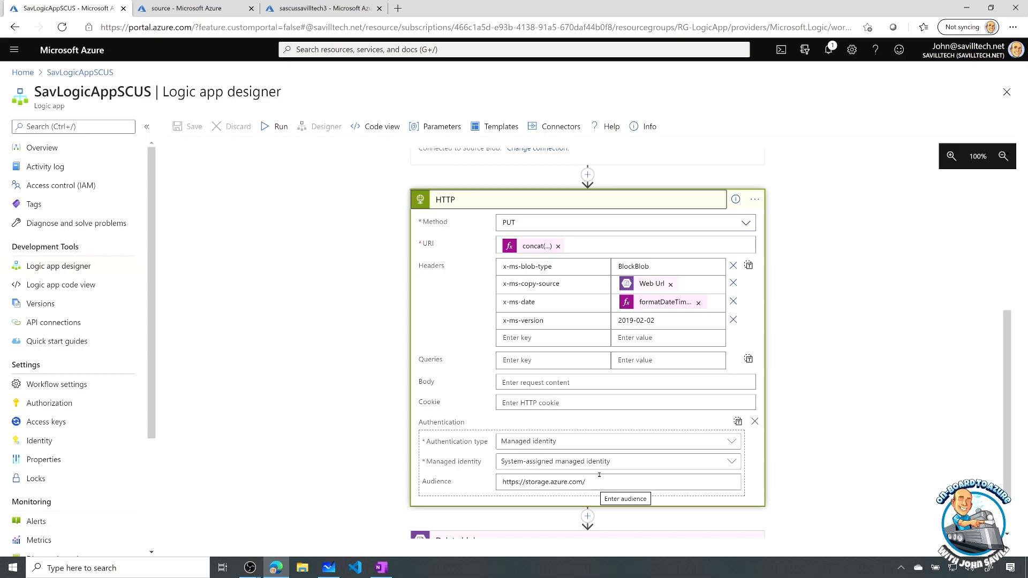
{"action": "scroll", "scroll_direction": "down", "scroll_amount": 3}
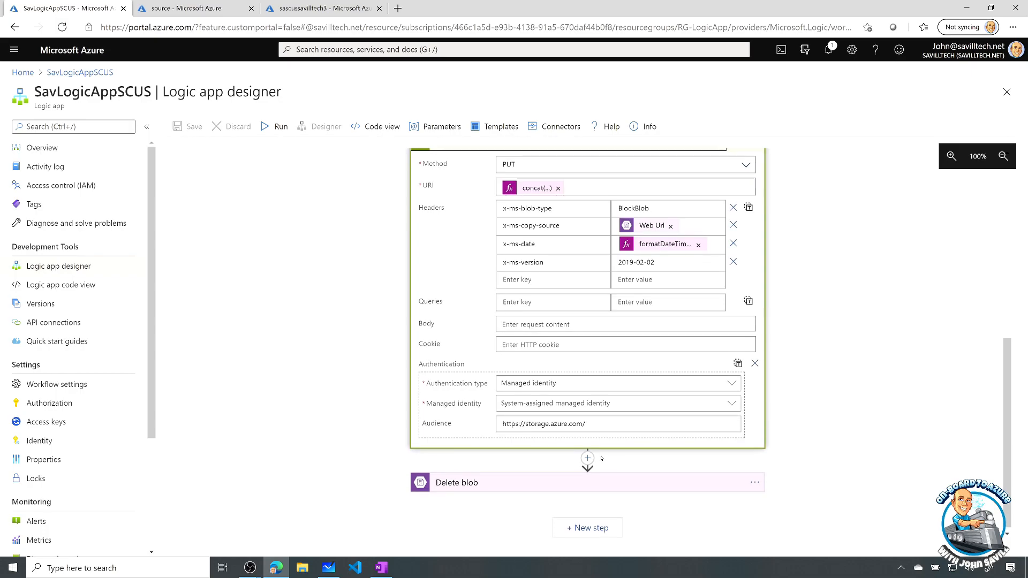
{"action": "left_click", "coordinate": [587, 483]}
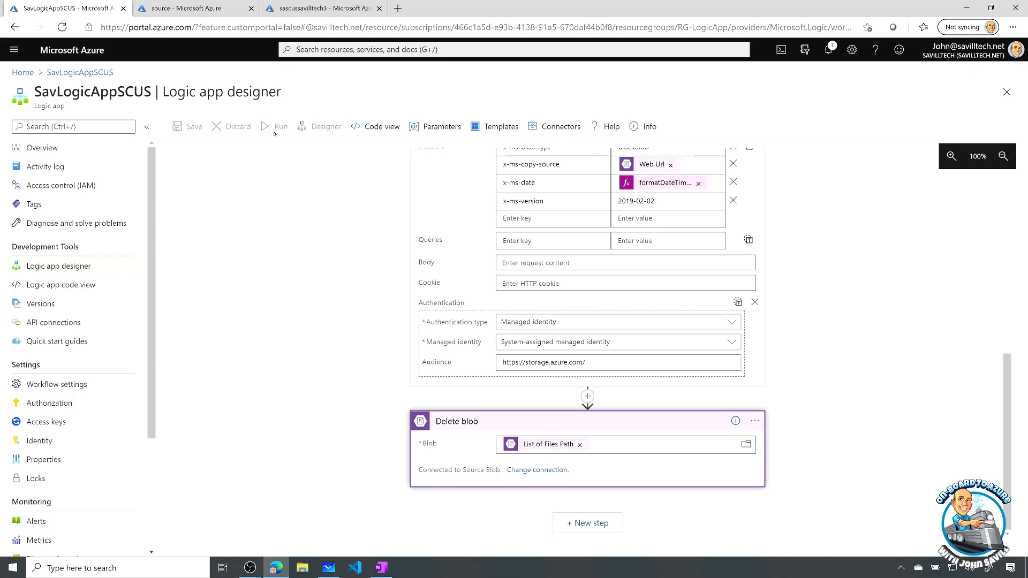
Run the logic app trigger, then upload ARMDemo.ps1 into the source blob container
{"action": "left_click", "coordinate": [280, 126]}
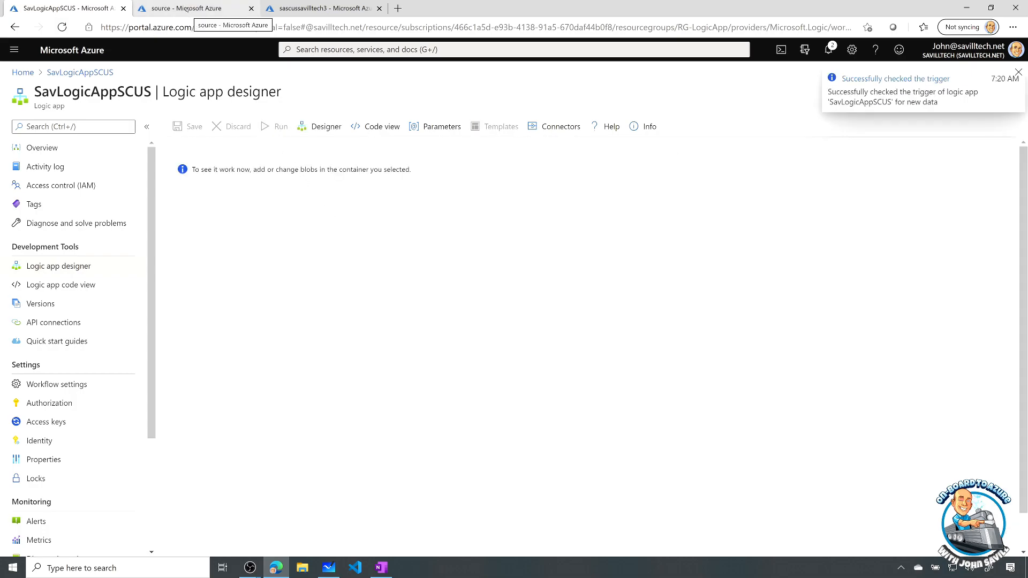
{"action": "left_click", "coordinate": [190, 8]}
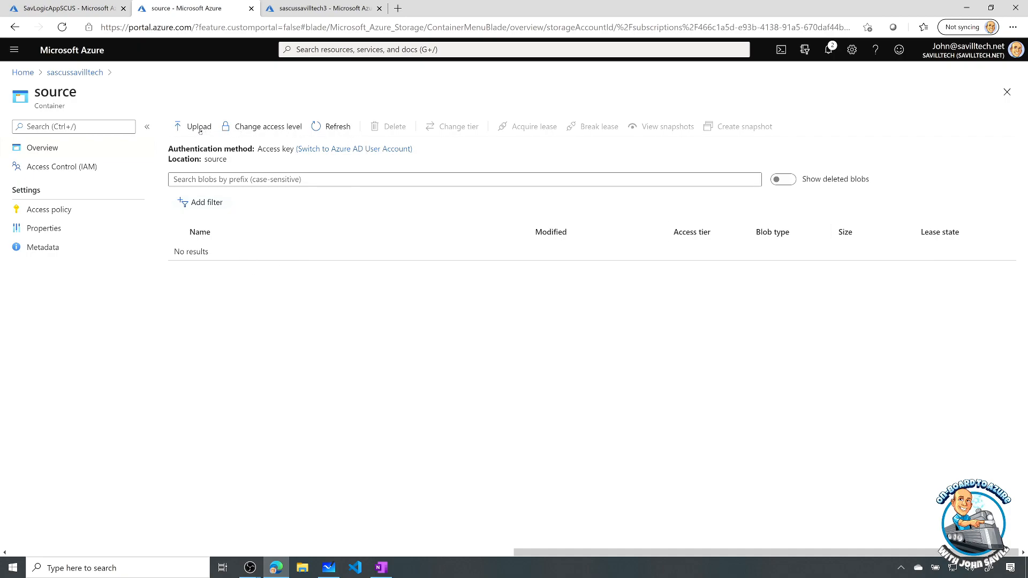
{"action": "left_click", "coordinate": [198, 126]}
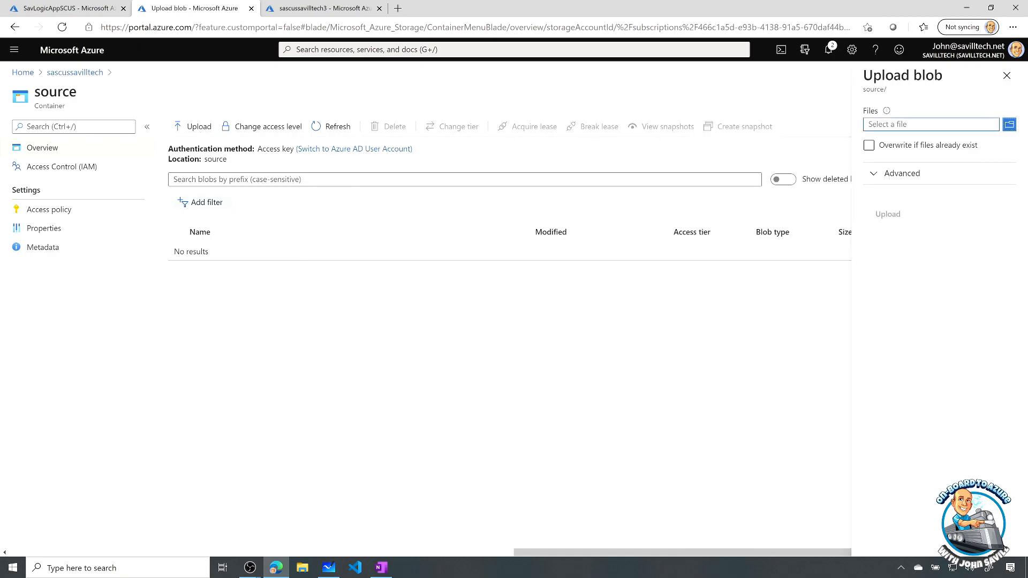
{"action": "mouse_move", "coordinate": [599, 477]}
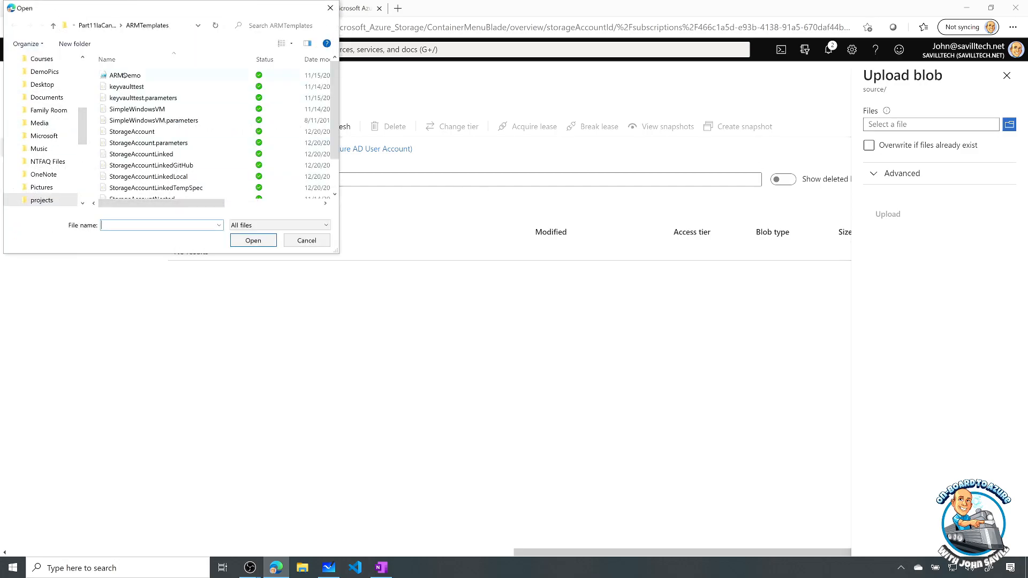
{"action": "left_click", "coordinate": [252, 240]}
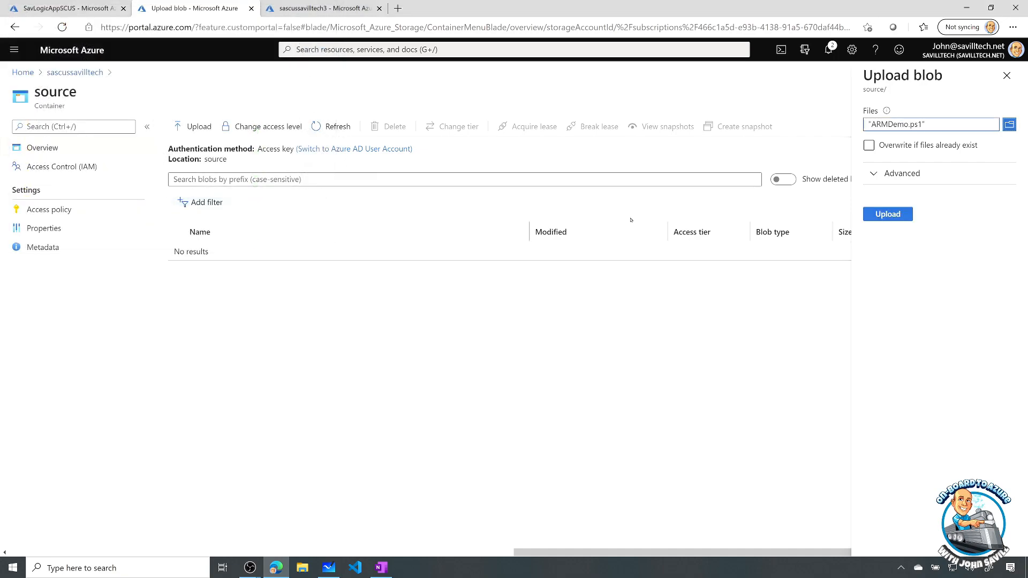
{"action": "left_click", "coordinate": [887, 213]}
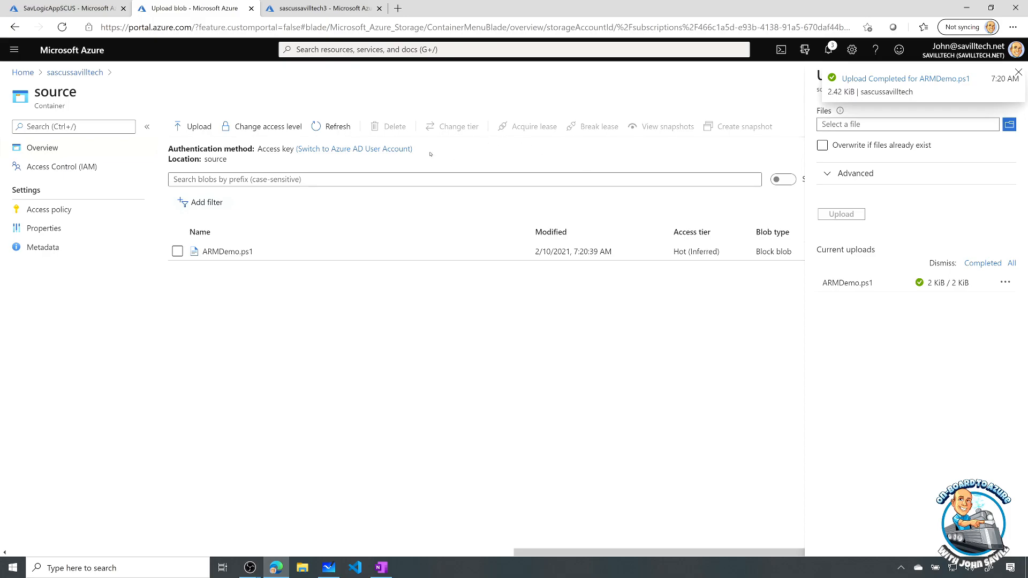
{"action": "left_click", "coordinate": [62, 8]}
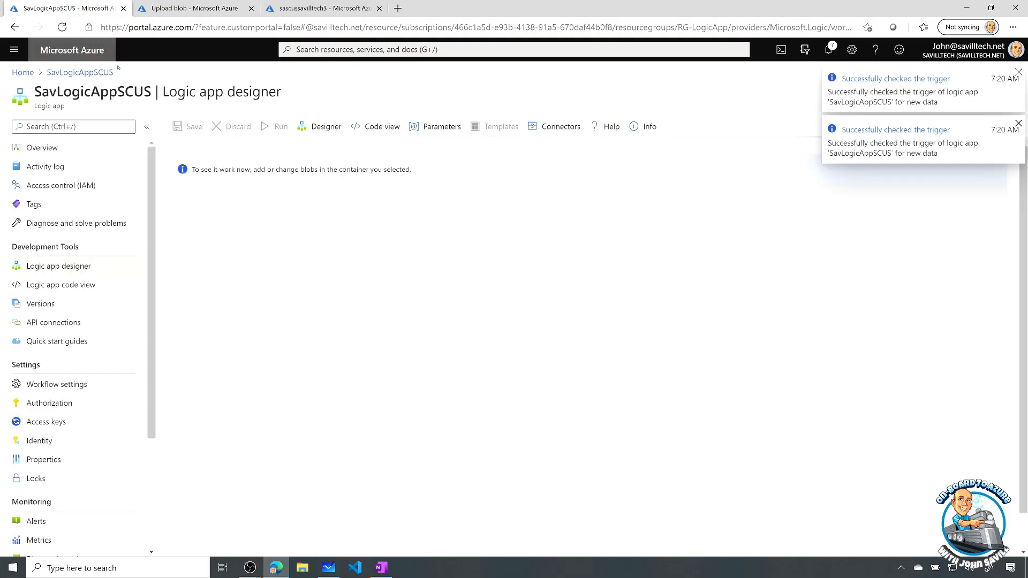
Inspect the HTTP action's inputs and outputs, confirming the copy returned status 202
{"action": "left_click", "coordinate": [1018, 72]}
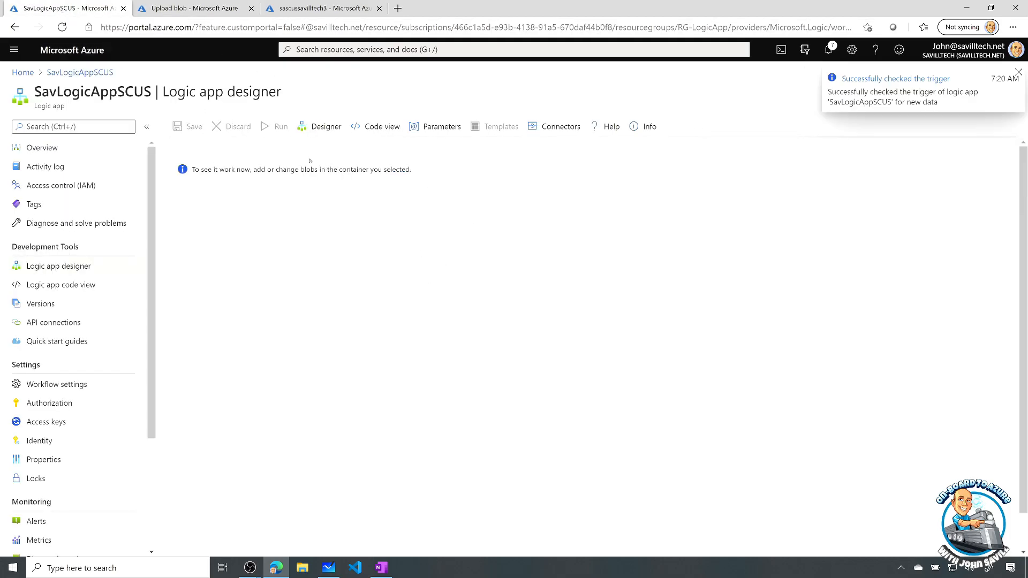
{"action": "mouse_move", "coordinate": [317, 195]}
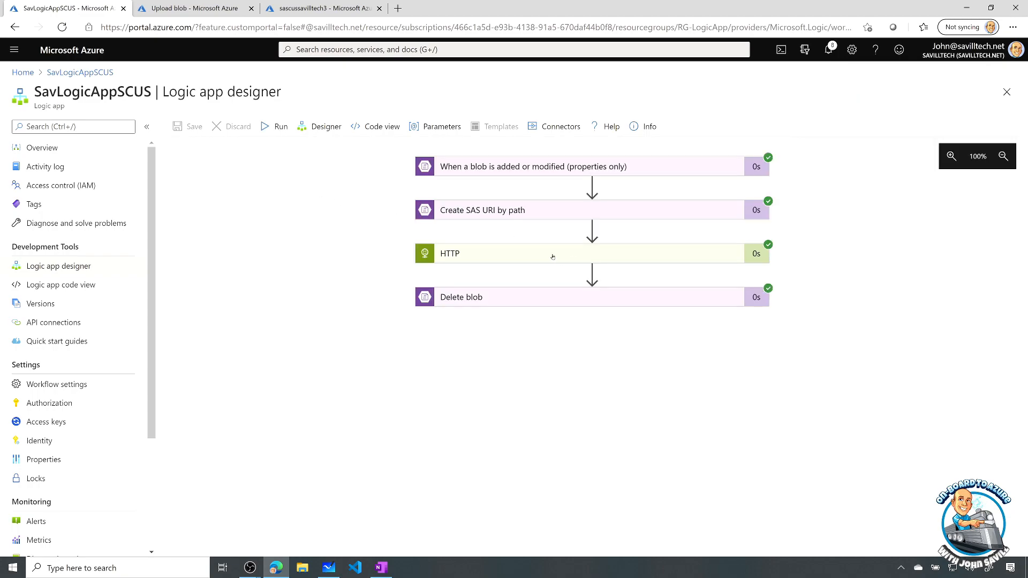
{"action": "left_click", "coordinate": [553, 254]}
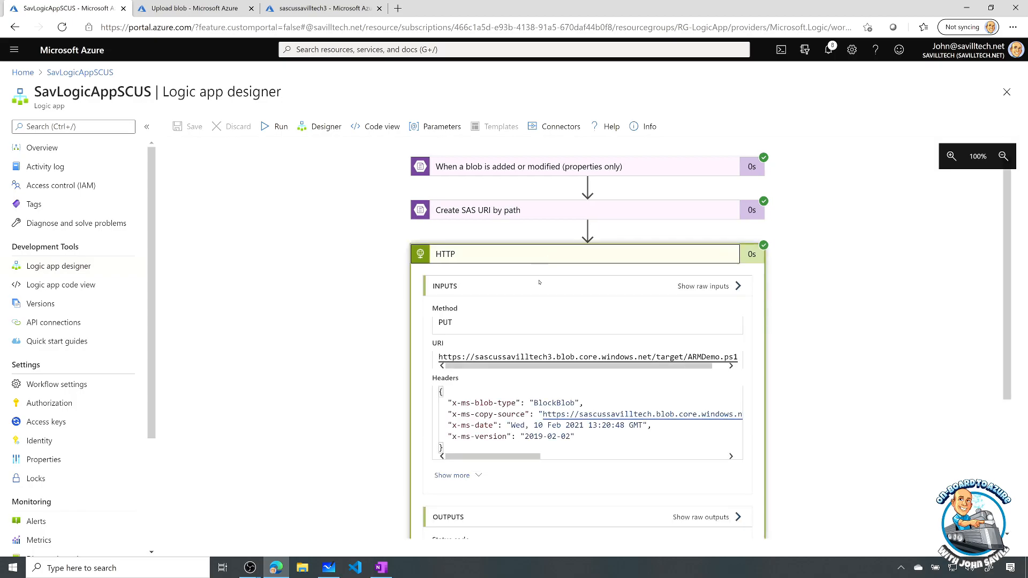
{"action": "scroll", "scroll_direction": "down", "scroll_amount": 3}
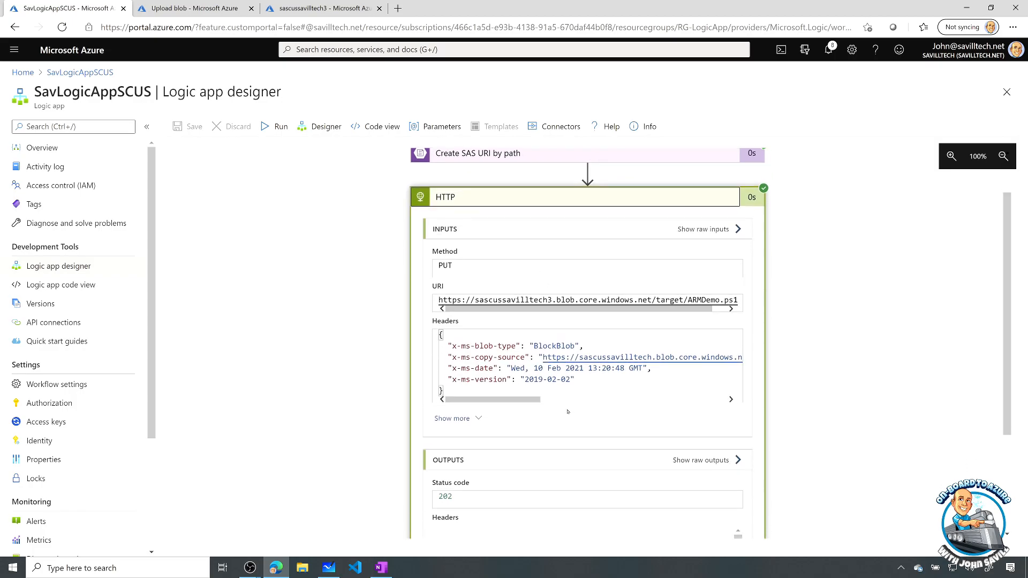
{"action": "scroll", "scroll_direction": "down", "scroll_amount": 3}
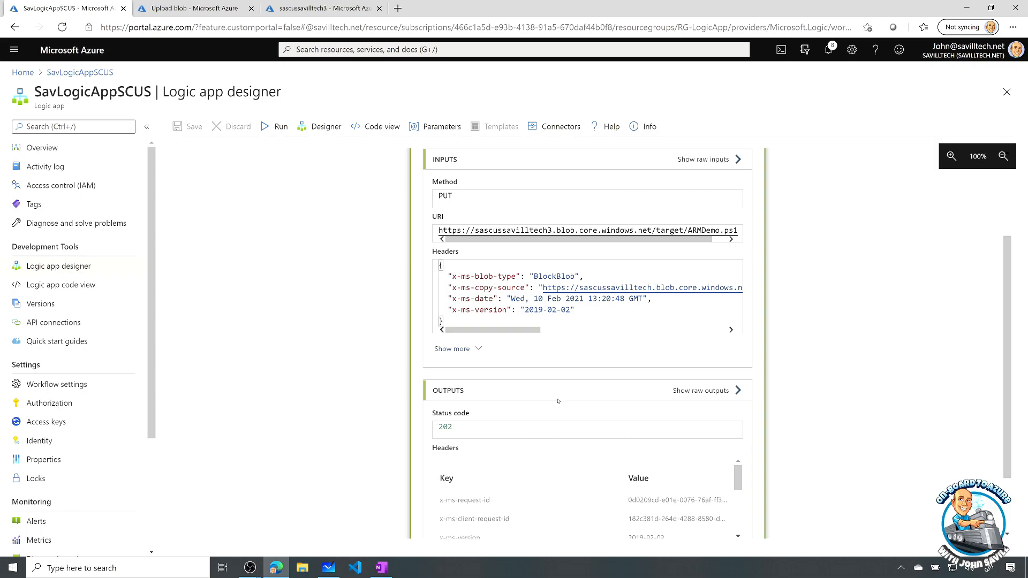
{"action": "scroll", "scroll_direction": "down", "scroll_amount": 3}
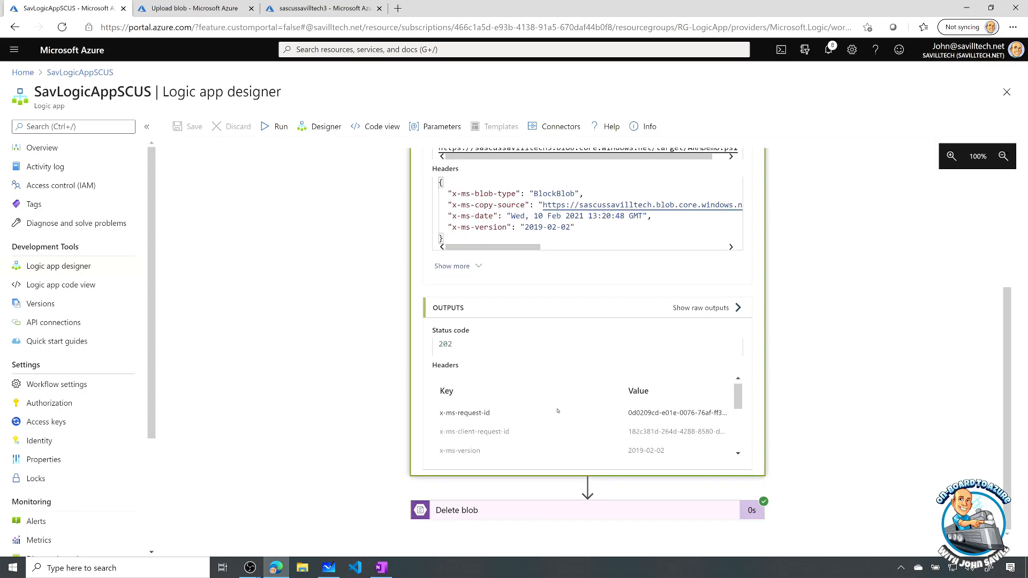
{"action": "mouse_move", "coordinate": [506, 400]}
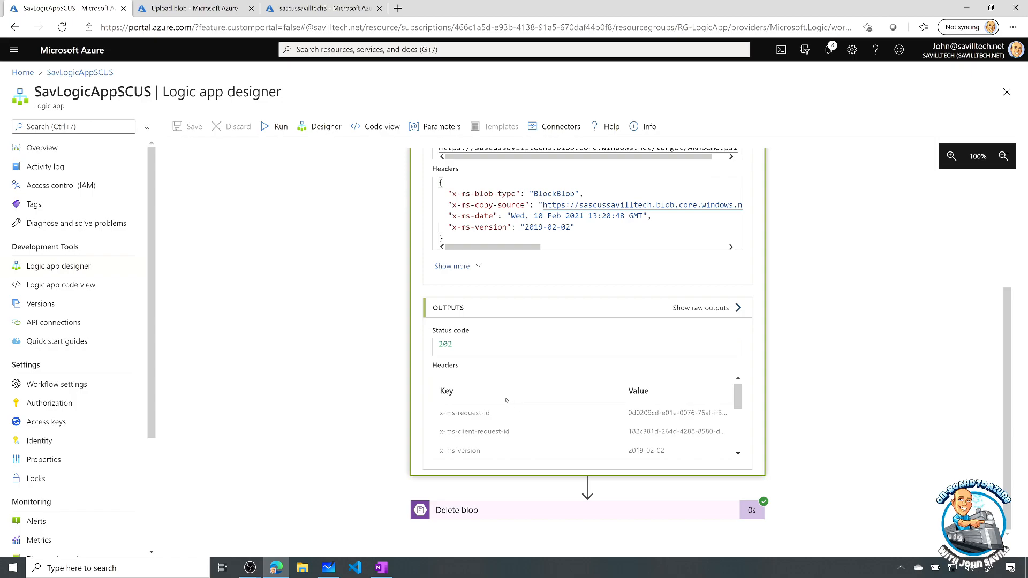